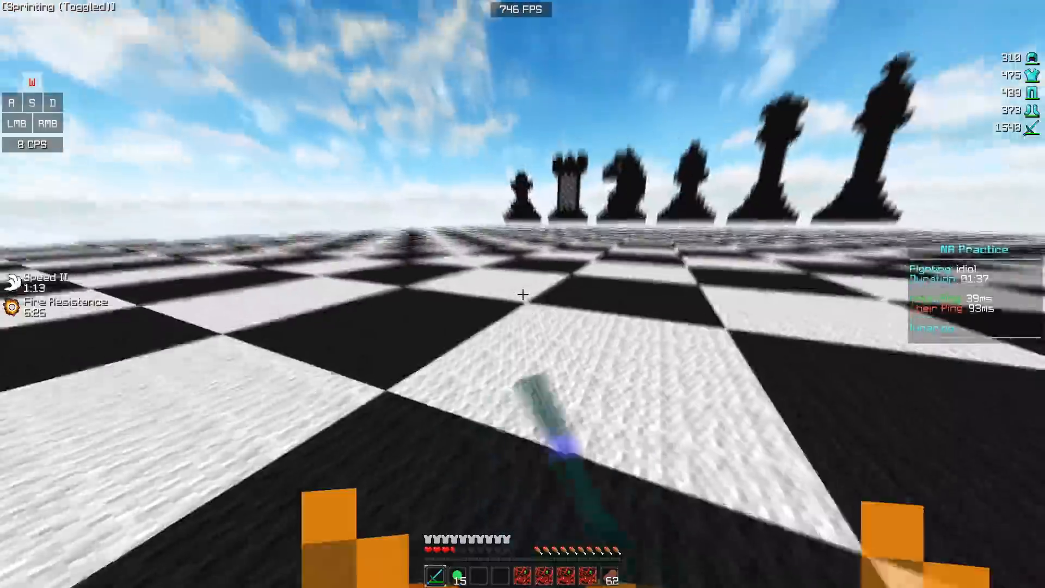
Show the Adjust Desktop Color Settings page with digital vibrance at 75%.
click(522, 294)
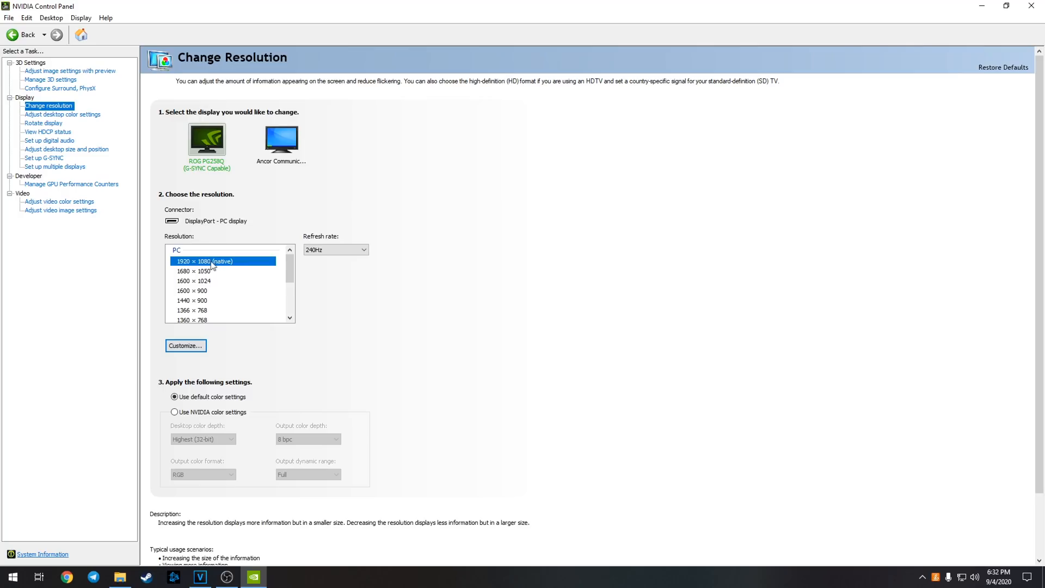
click(222, 261)
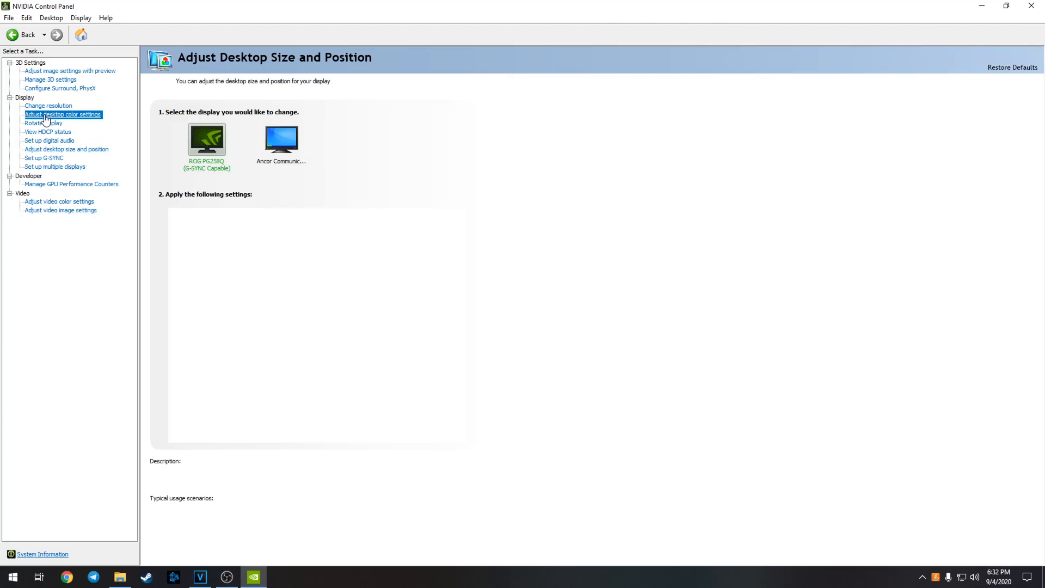
click(63, 115)
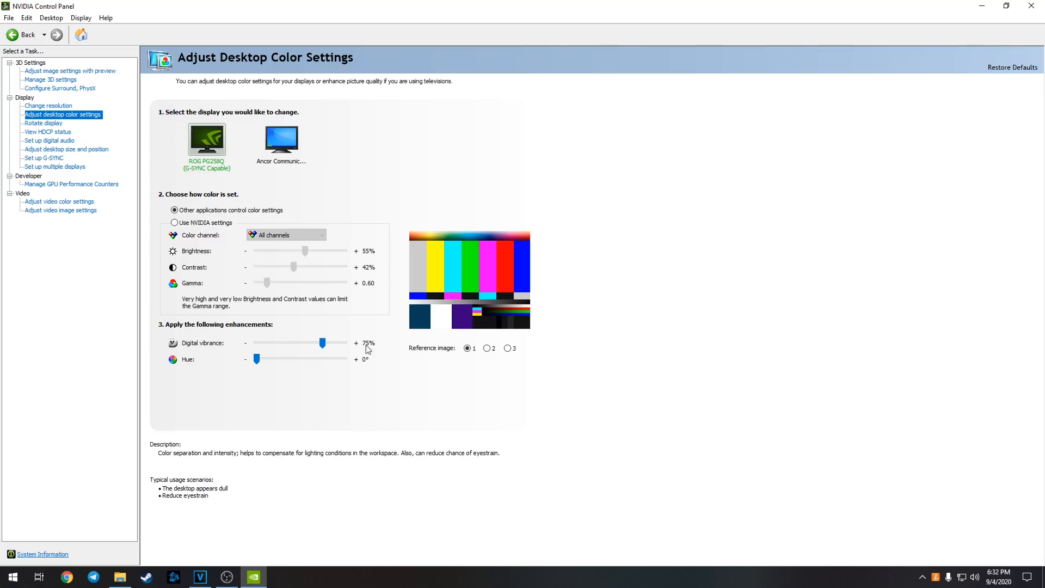
mouse_move(377, 353)
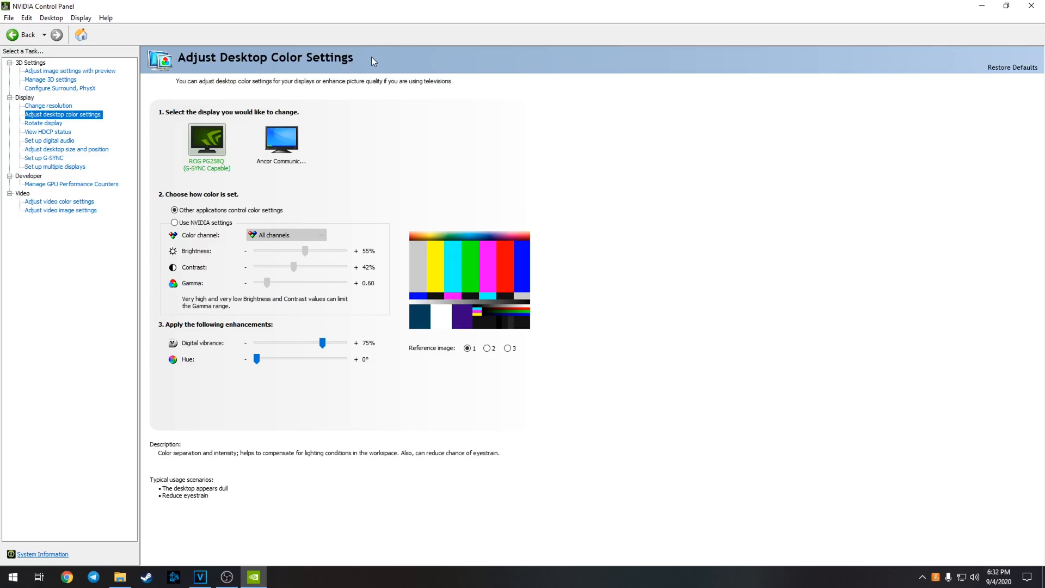
mouse_move(586, 76)
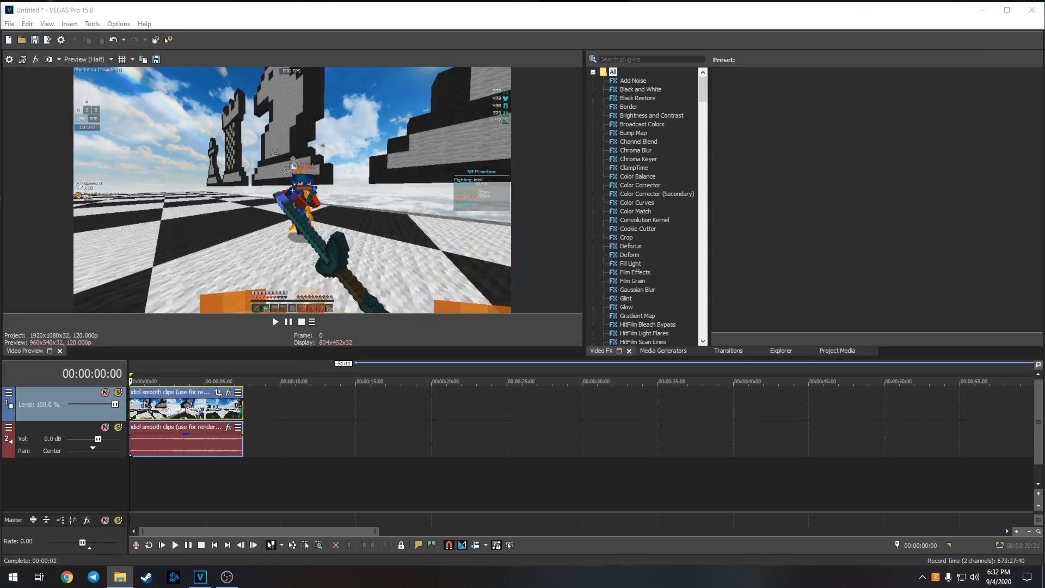
Bring the OBS recording window up over the VEGAS gameplay project.
click(226, 577)
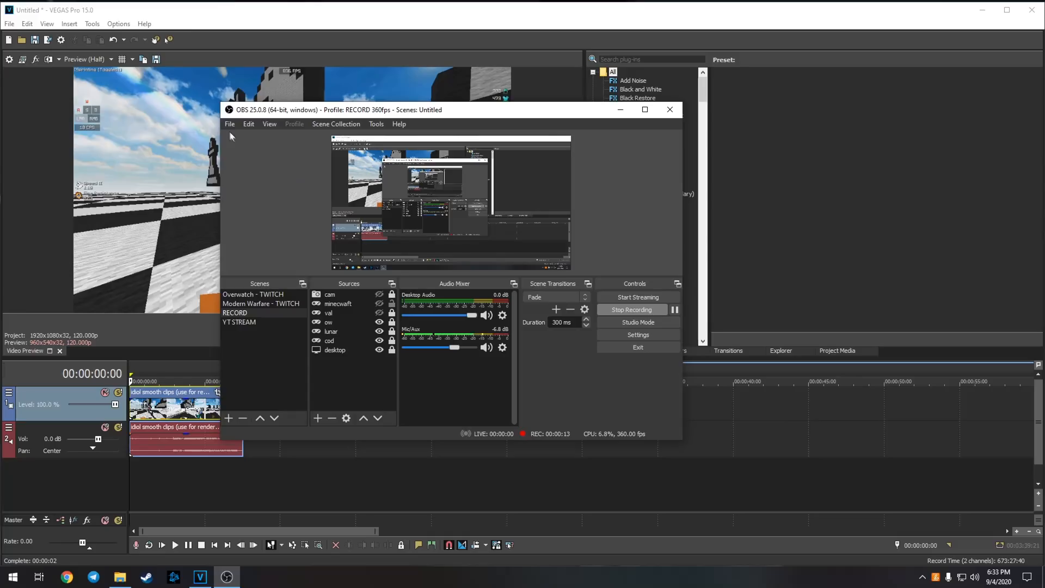
Review OBS video, recording output and advanced settings (360 fps, CQP 24).
click(637, 334)
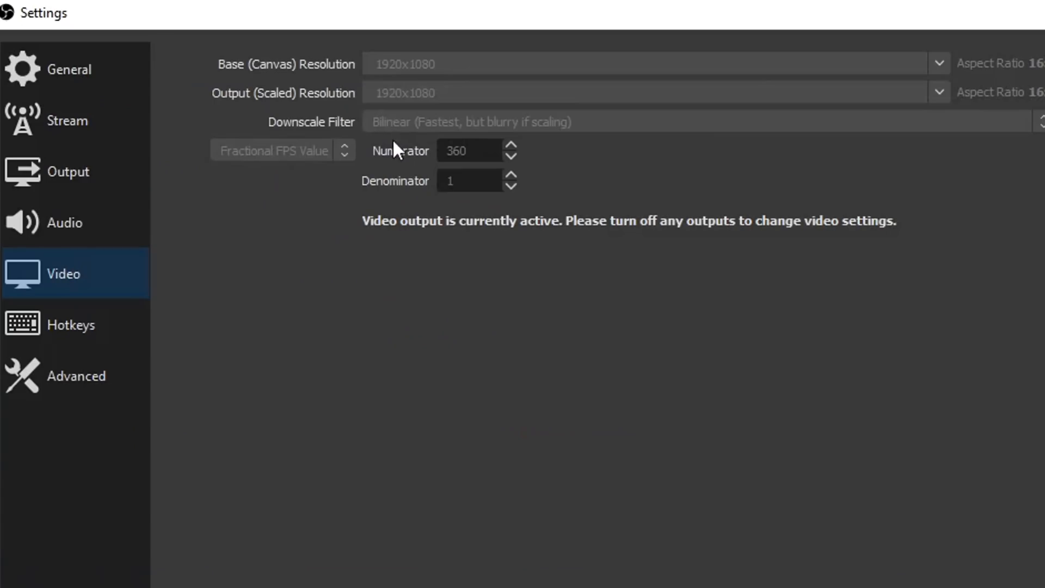
mouse_move(459, 200)
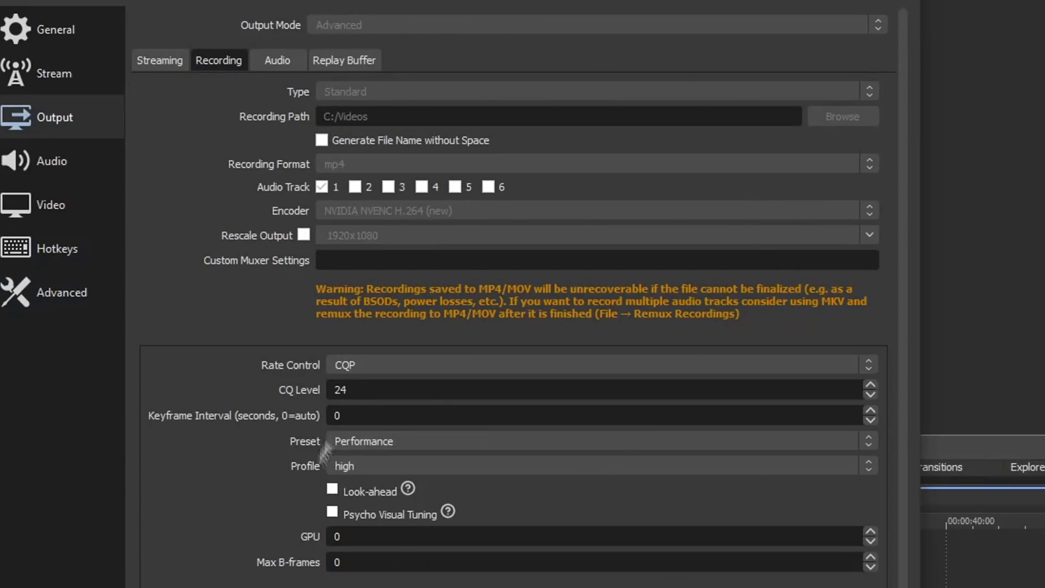
click(51, 160)
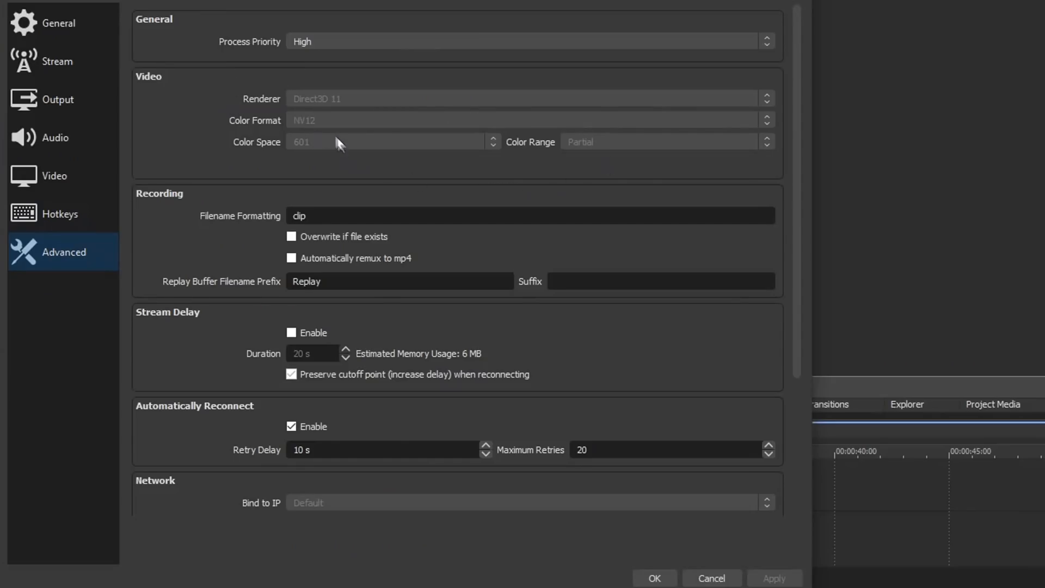
mouse_move(530, 149)
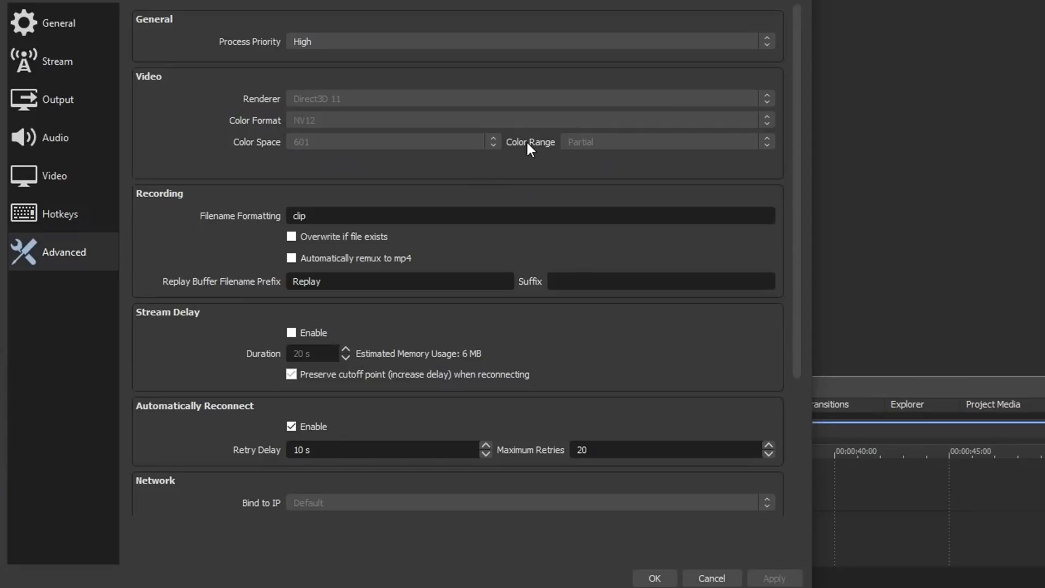
scroll(down, 3)
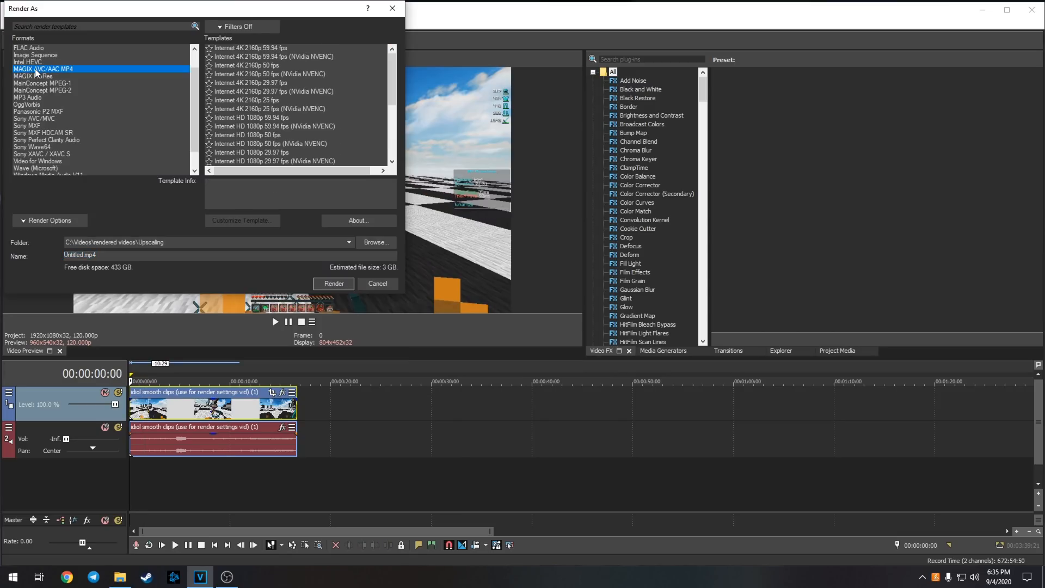
mouse_move(58, 76)
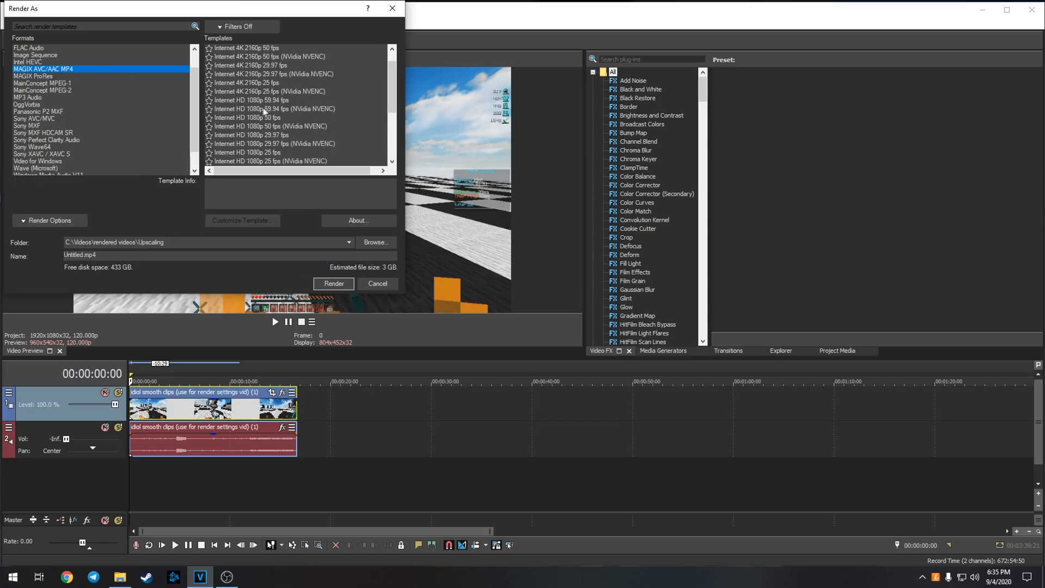
Choose the MAGIX MP4 Internet HD 1080p 59.94 fps NVENC template and customize it.
click(275, 109)
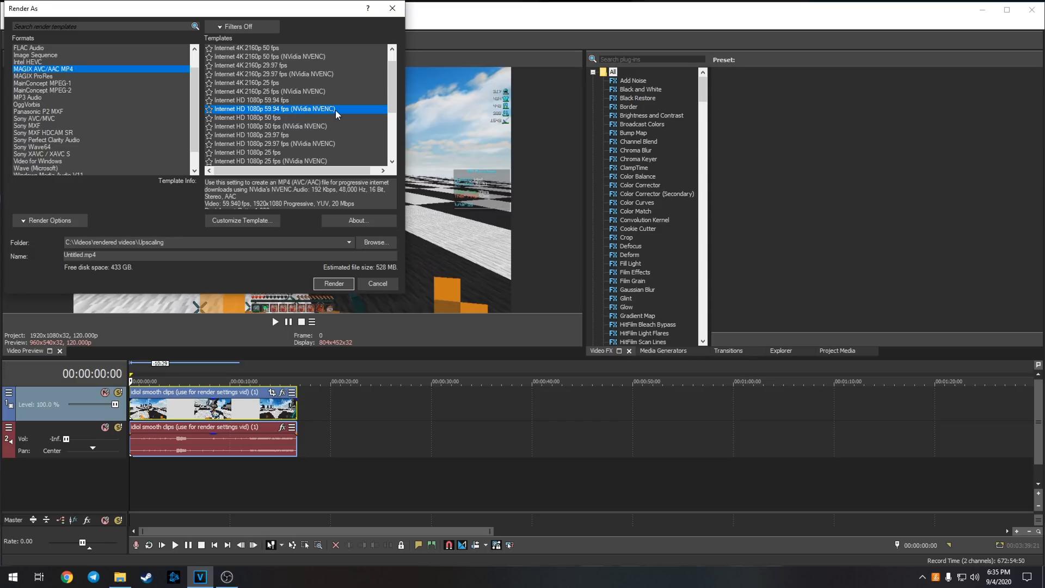
click(242, 220)
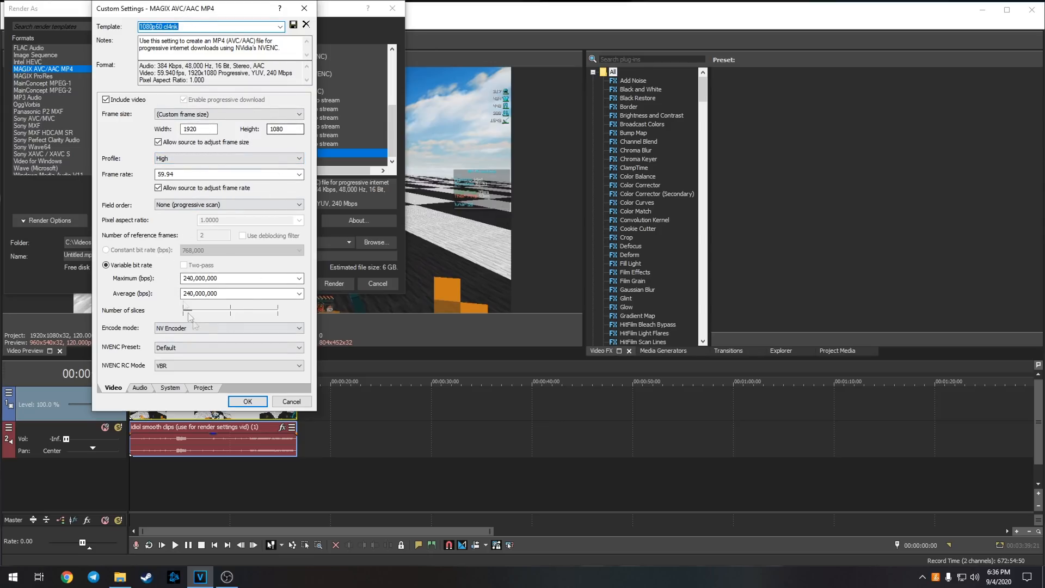
Confirm the custom 1080p60 cl4nk template with 240 Mbps bitrate and Best quality.
click(203, 387)
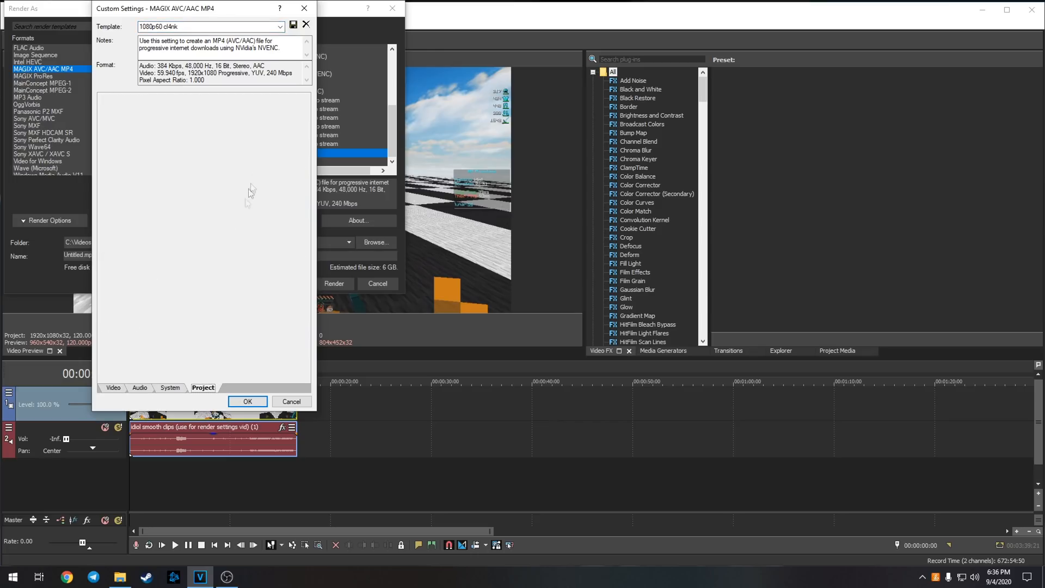
click(202, 387)
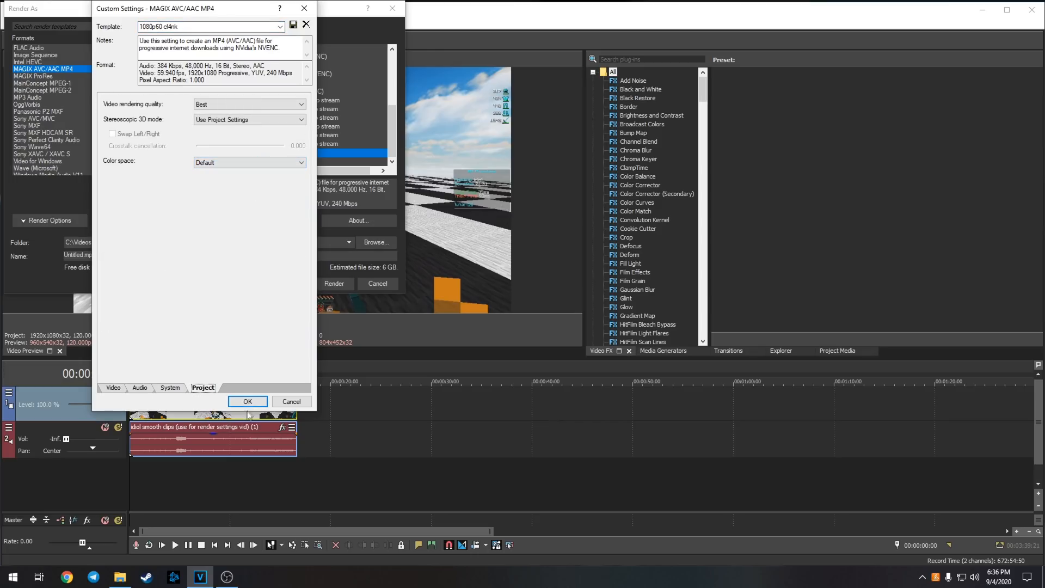
click(247, 402)
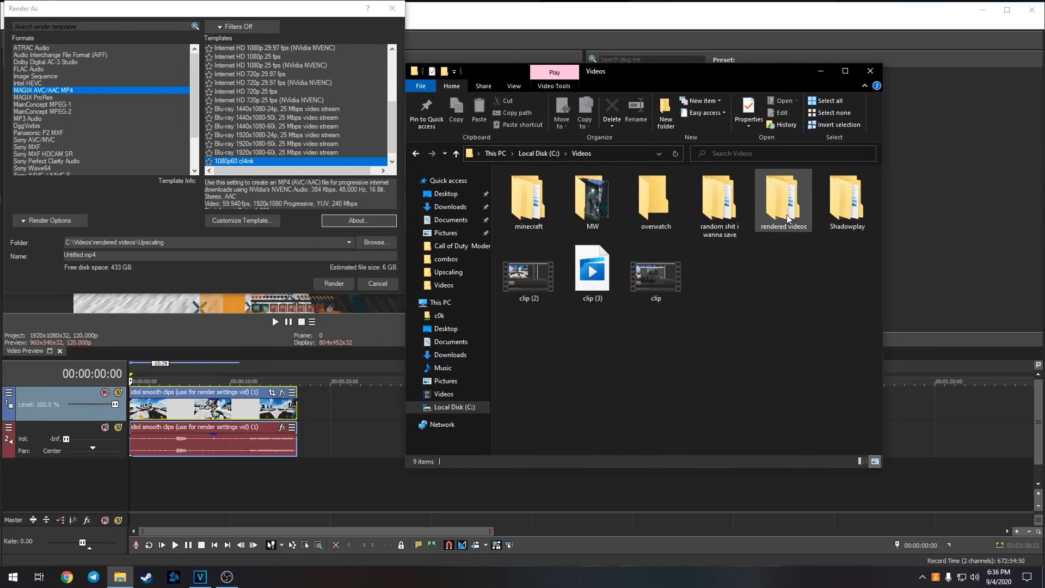
Go into rendered videos\Upscaling and view the 4kjohnson.bat properties.
double_click(782, 197)
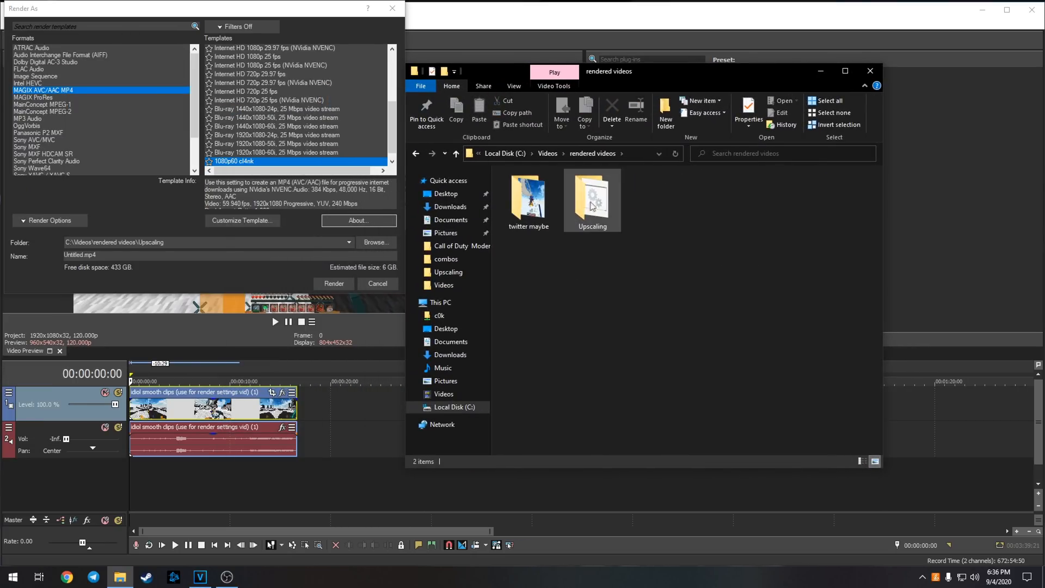
double_click(591, 195)
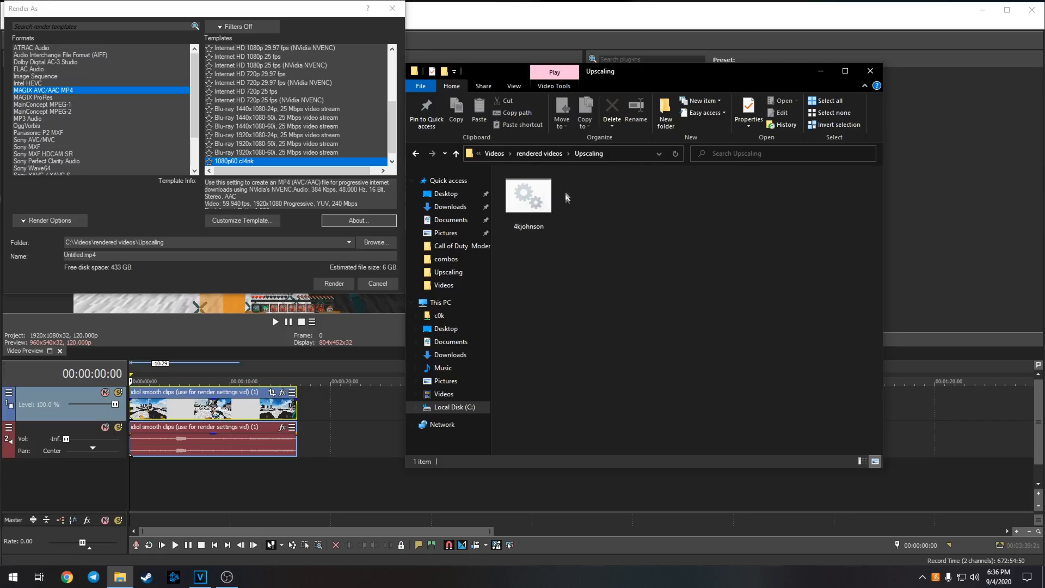
mouse_move(533, 200)
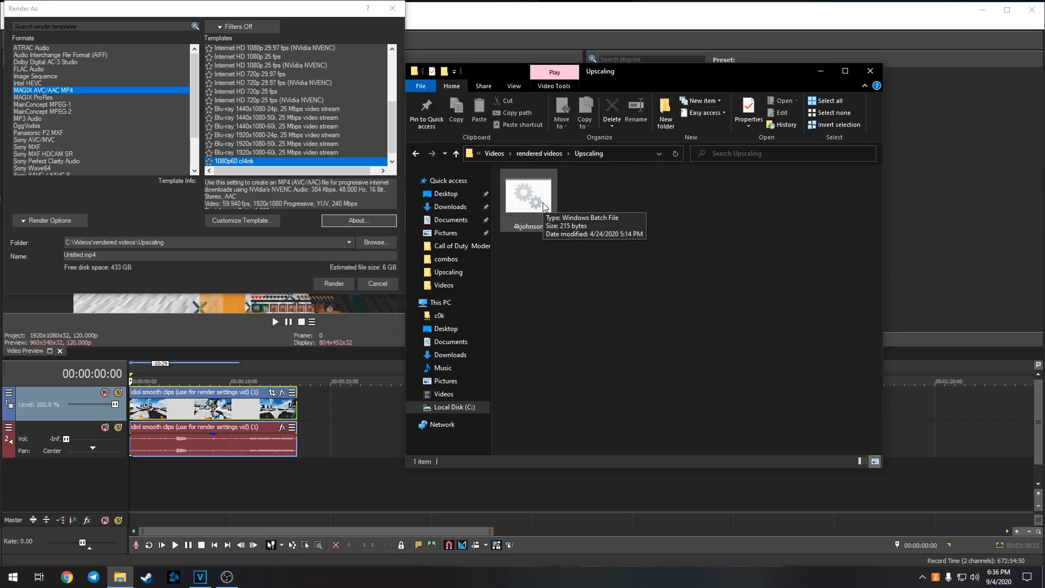
mouse_move(615, 225)
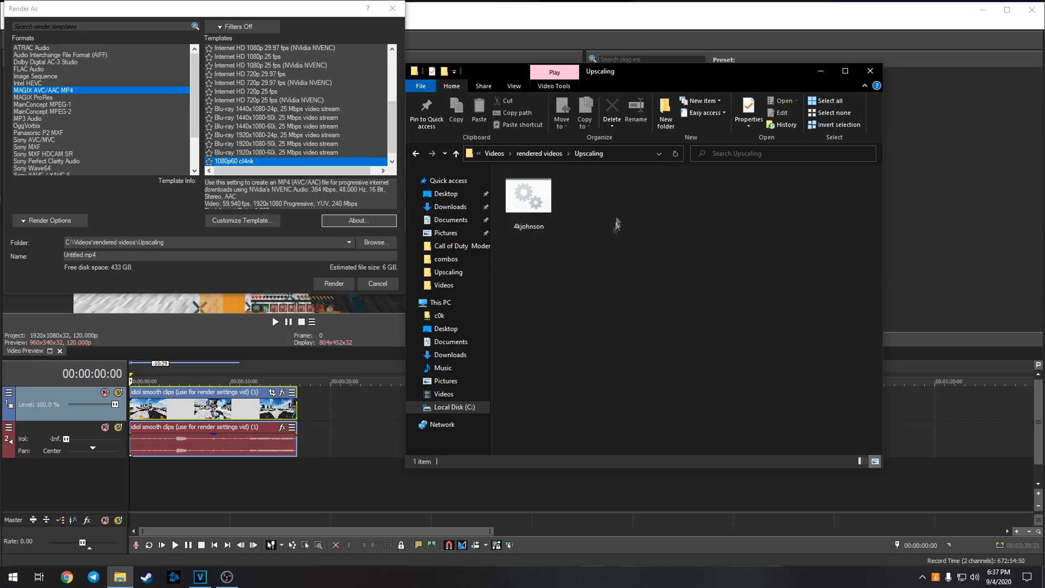
mouse_move(528, 195)
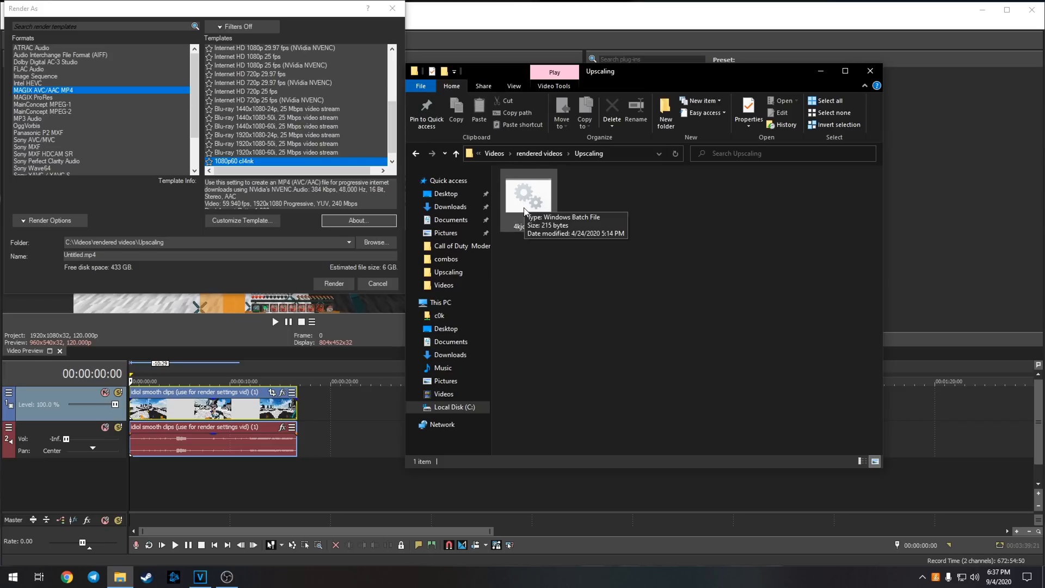
right_click(527, 198)
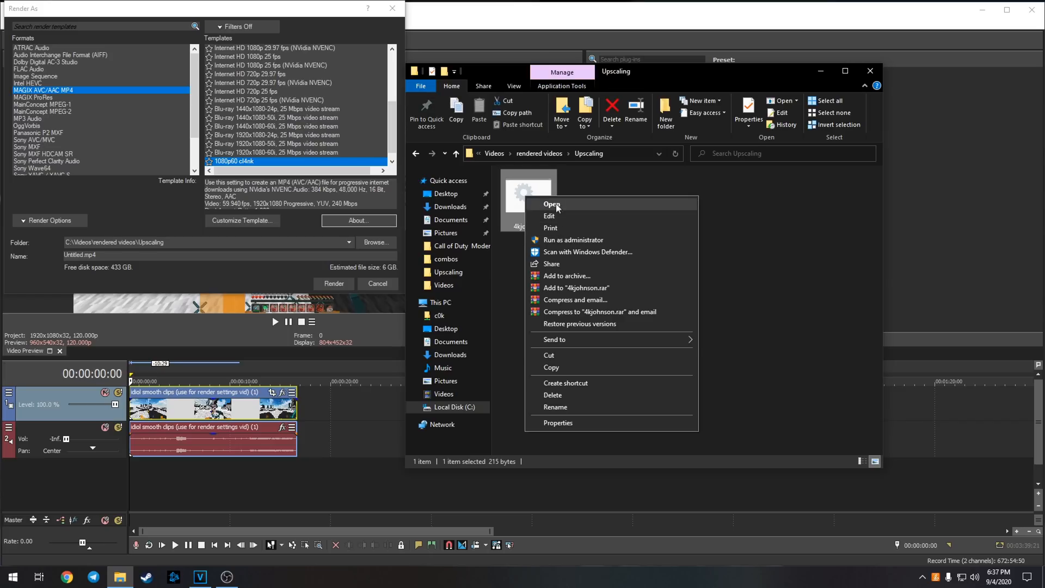
click(558, 422)
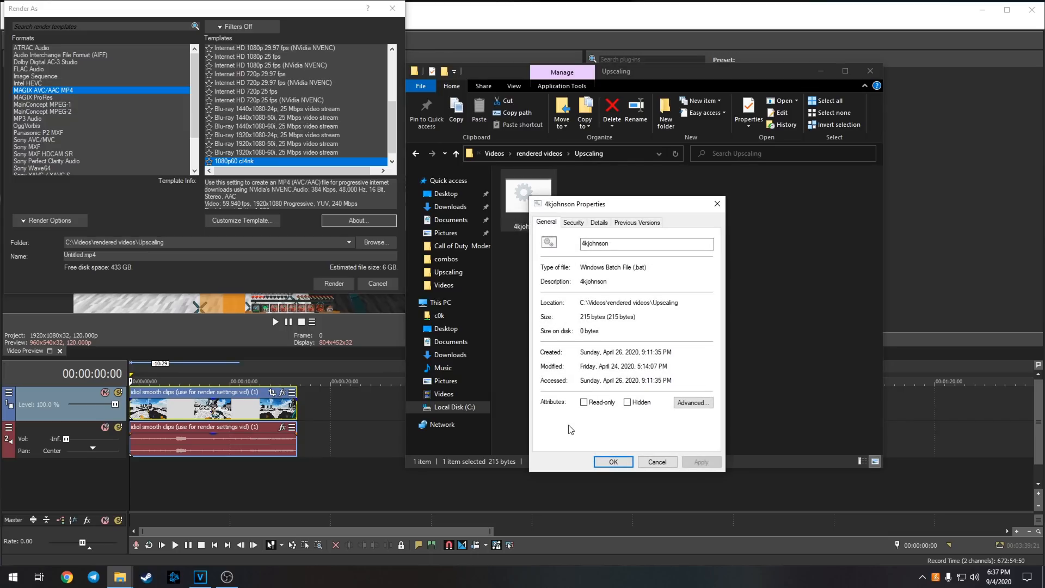
mouse_move(685, 265)
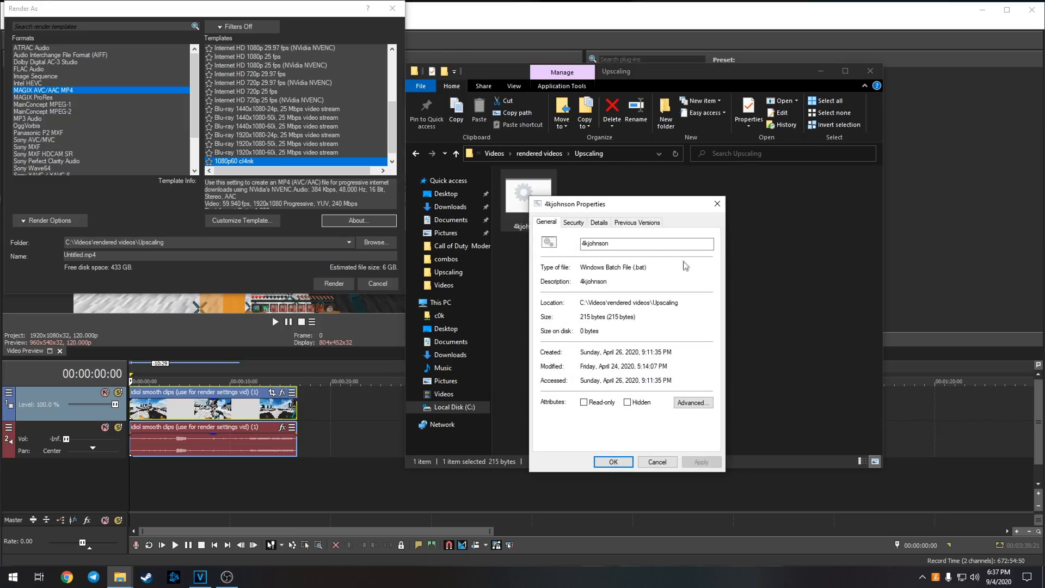
click(612, 462)
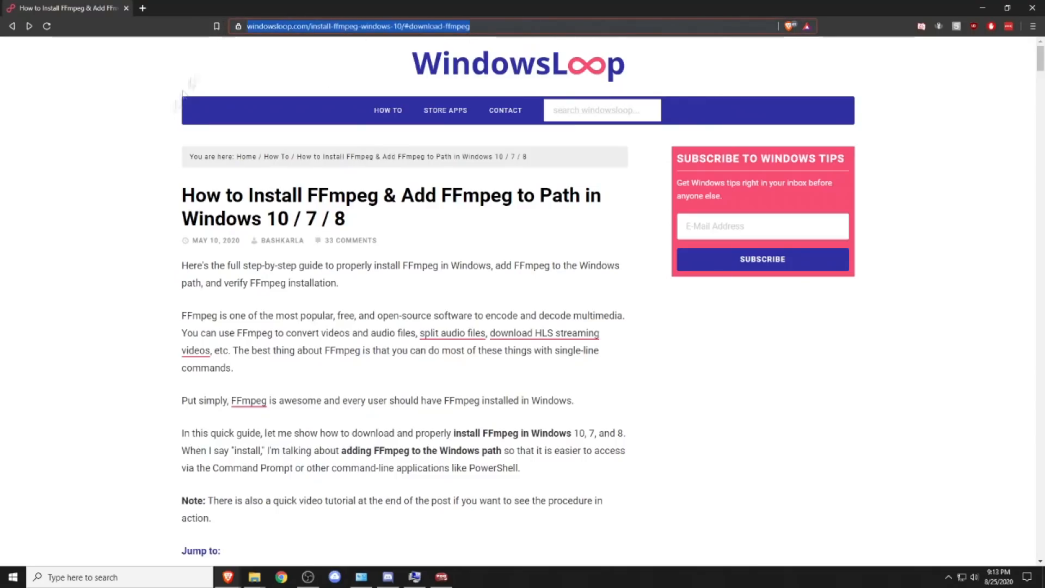
From the WindowsLoop guide, download the FFmpeg 4.3.1 Windows 64-bit static build.
scroll(down, 3)
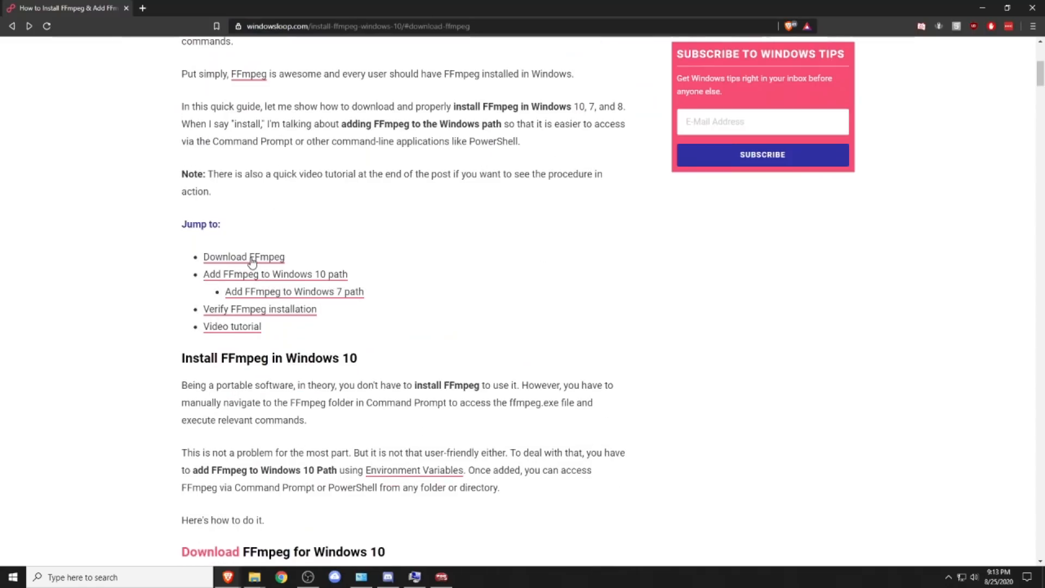
scroll(down, 3)
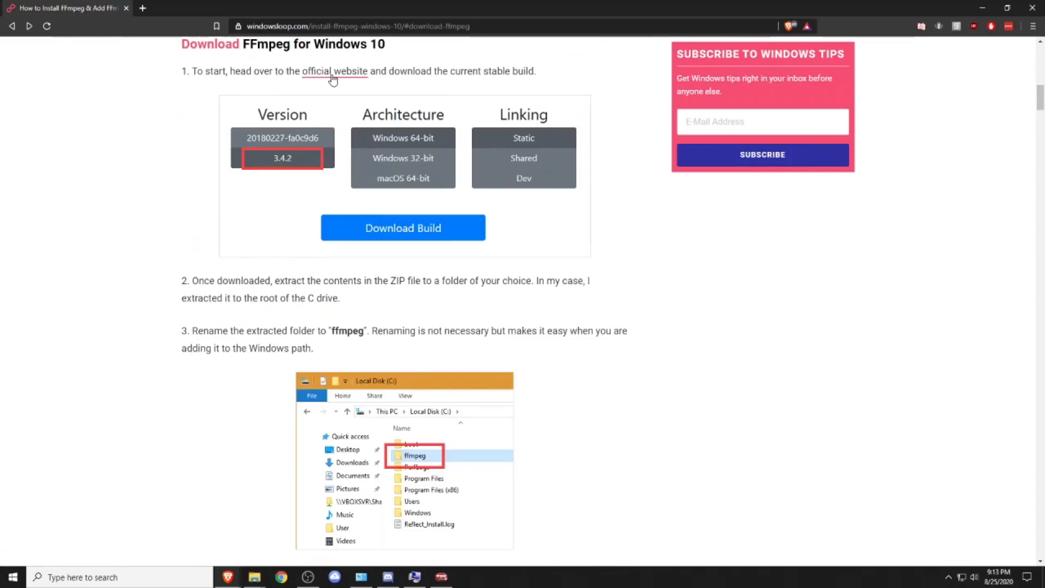
click(334, 72)
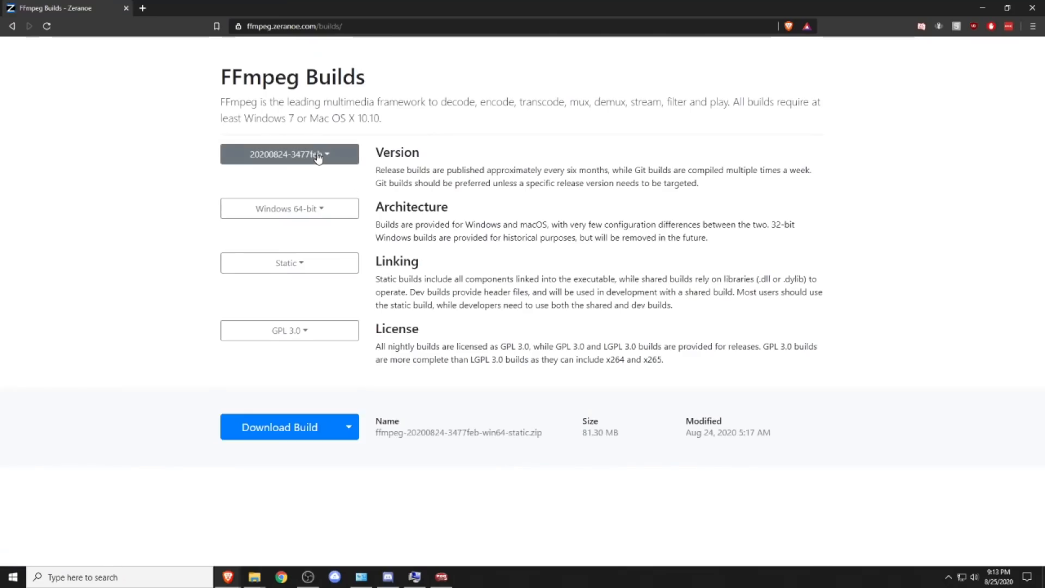
click(289, 153)
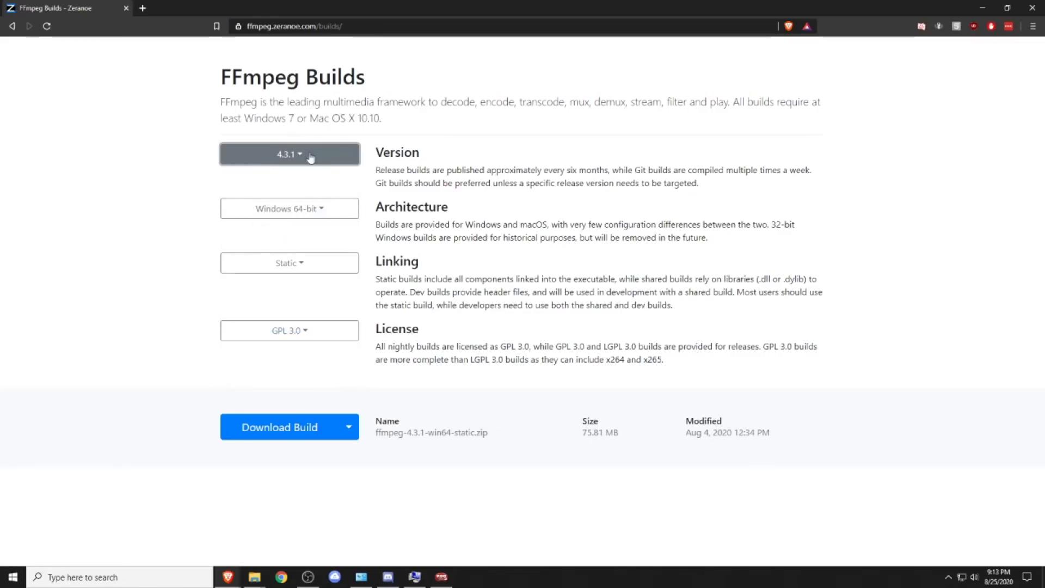
click(279, 427)
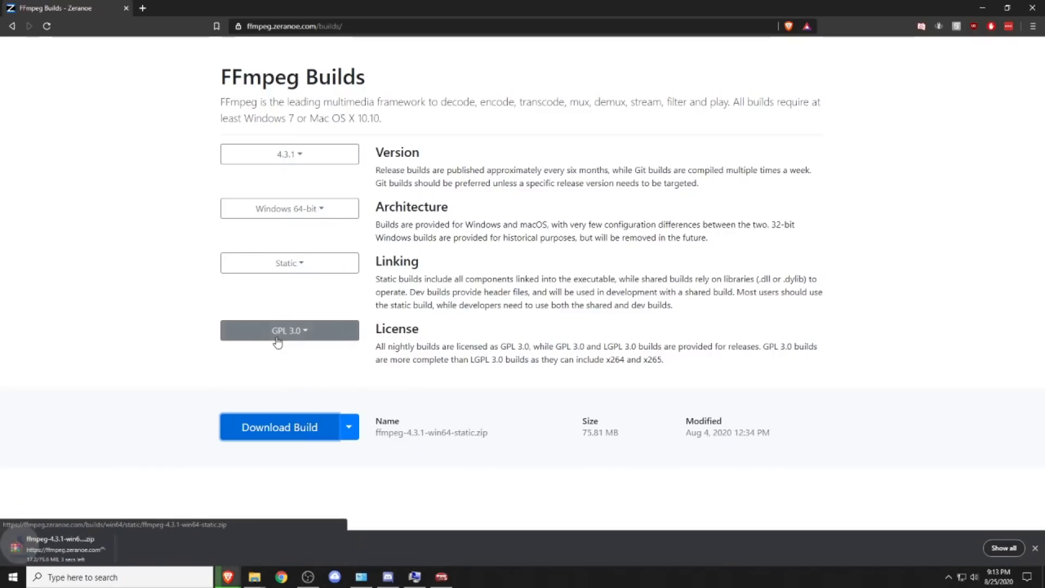
mouse_move(255, 577)
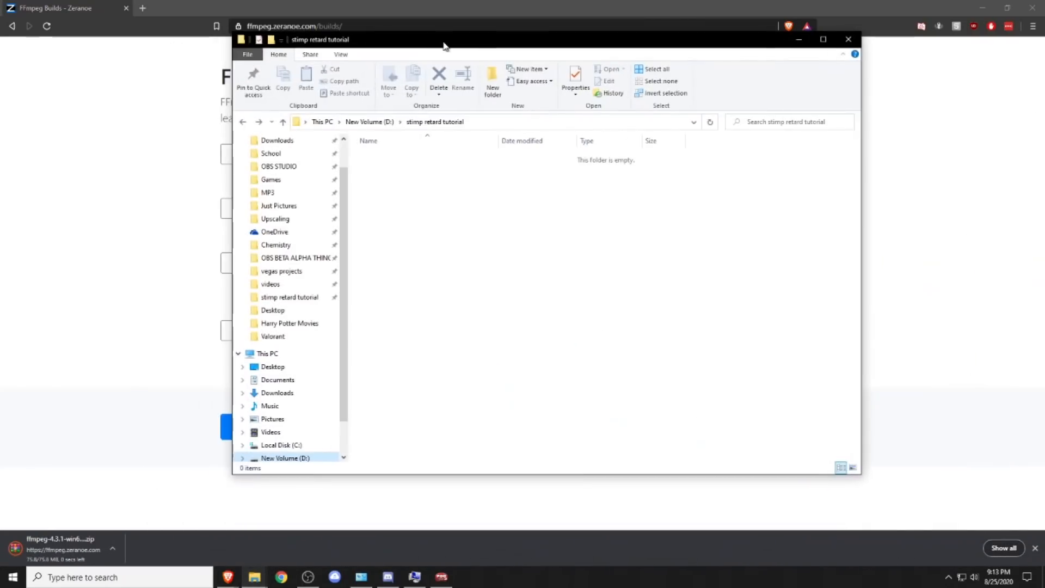
Open ffmpeg-4.3.1-win64-static.zip in WinRAR beside the empty tutorial folder.
drag(443, 39, 519, 72)
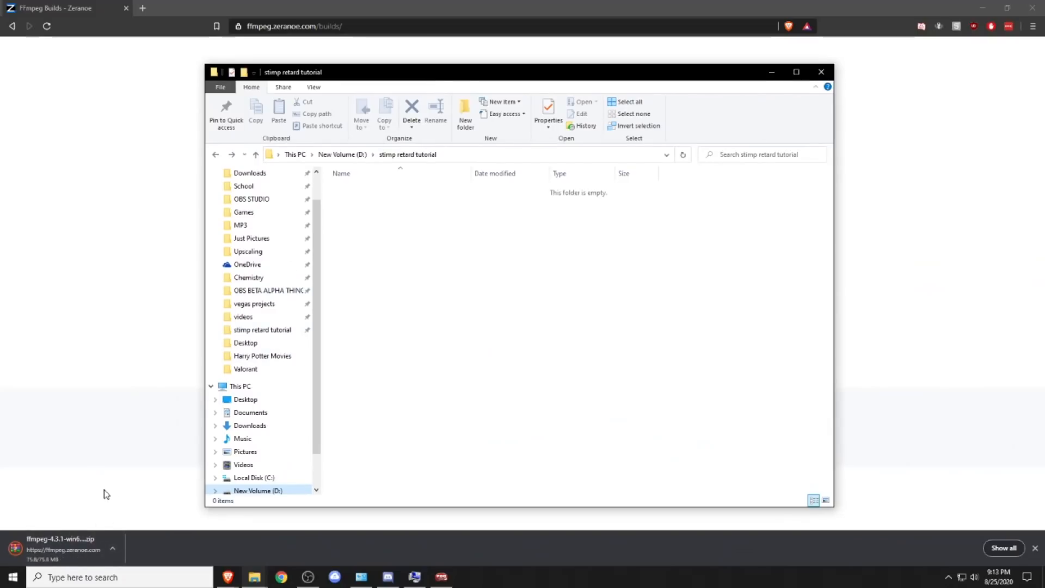
click(60, 539)
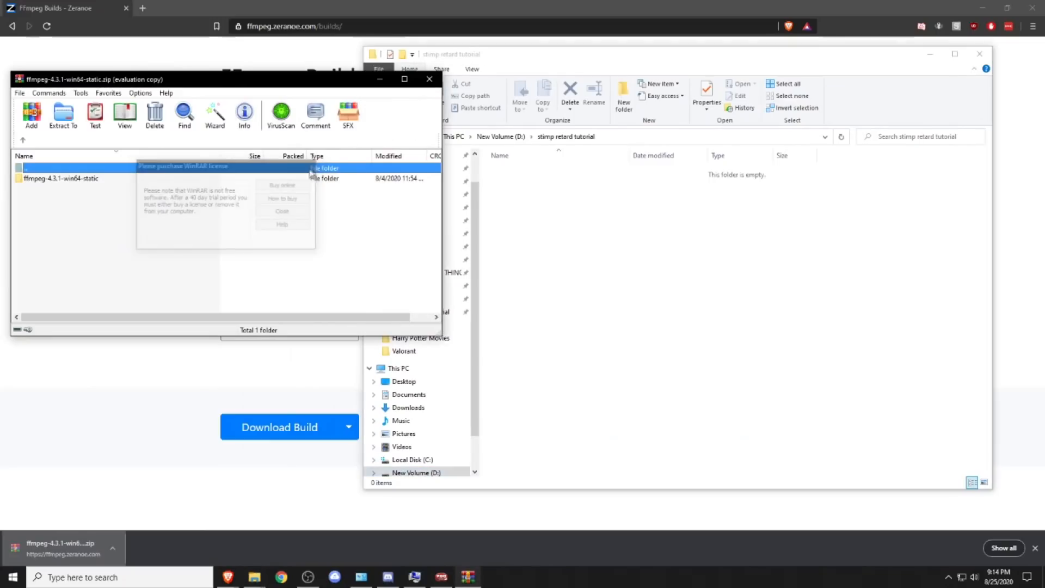
click(281, 210)
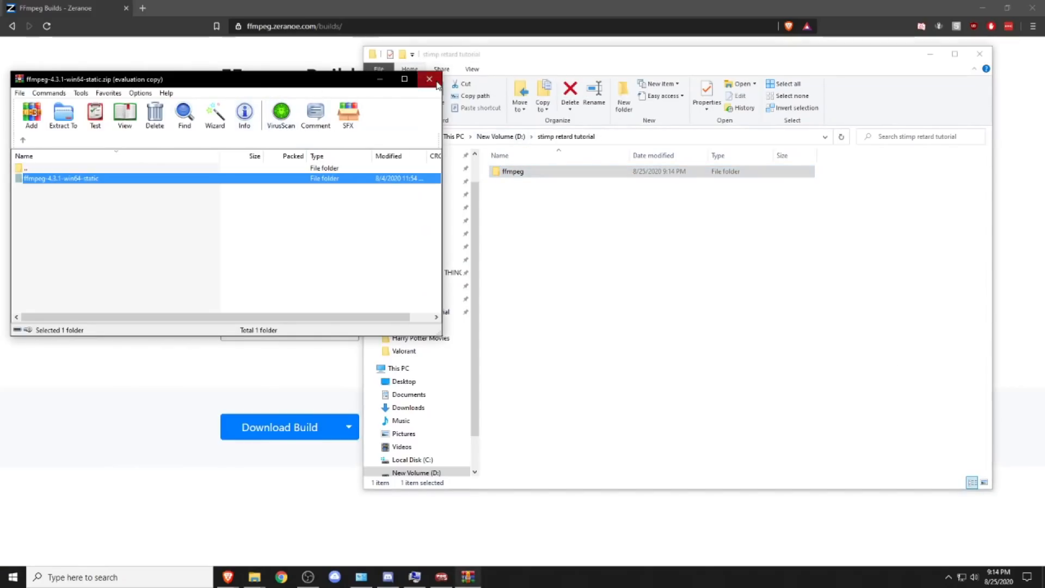
Add the D: ffmpeg\bin folder to the system Path via Environment Variables.
click(430, 78)
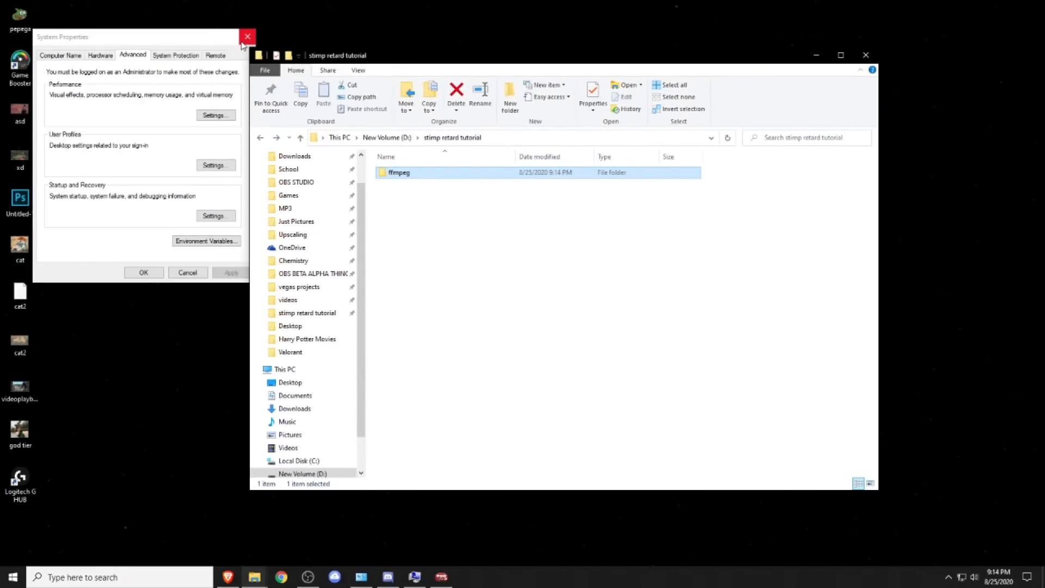
right_click(284, 369)
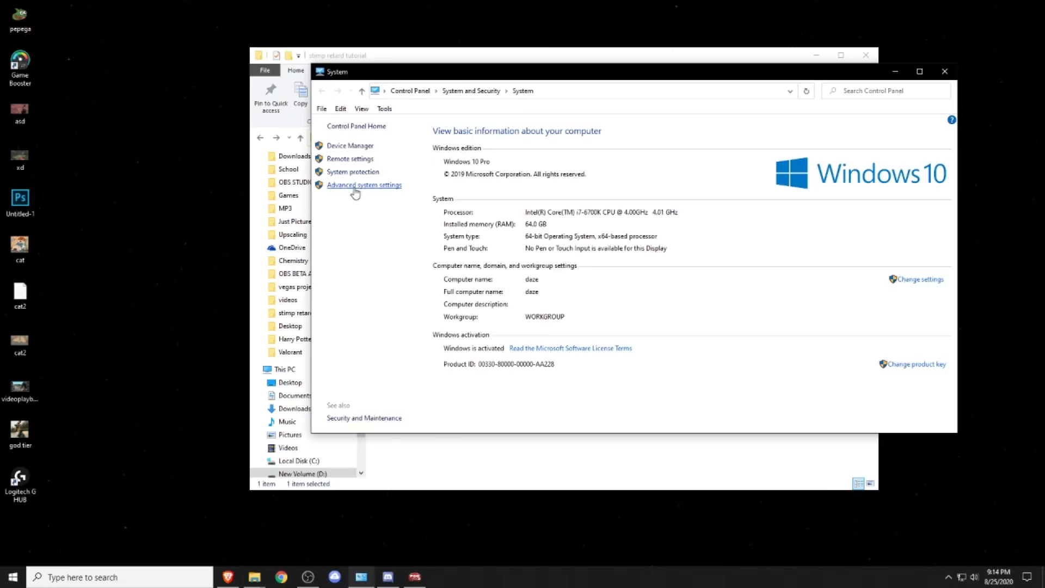
click(365, 185)
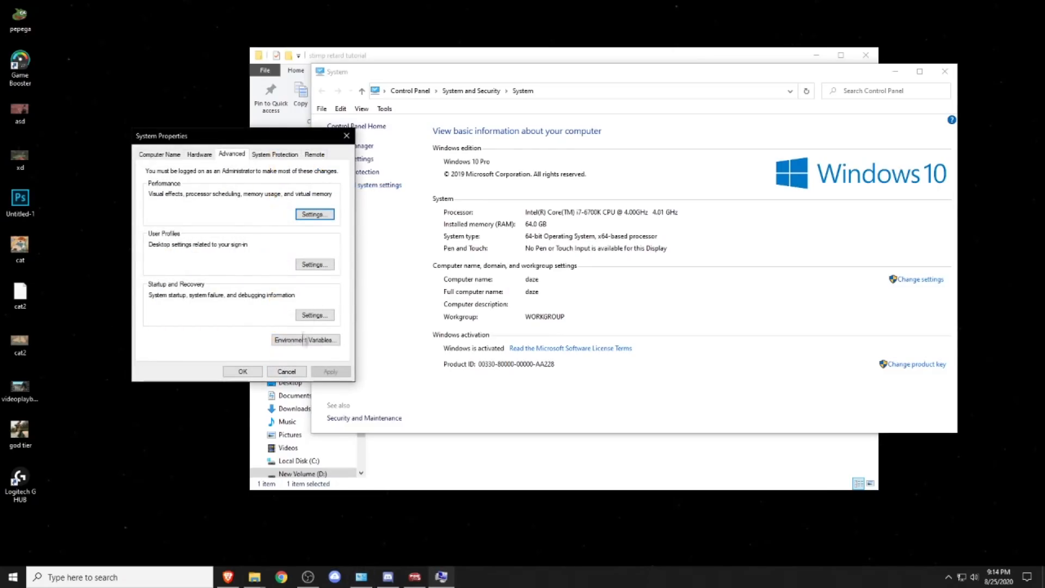
click(305, 340)
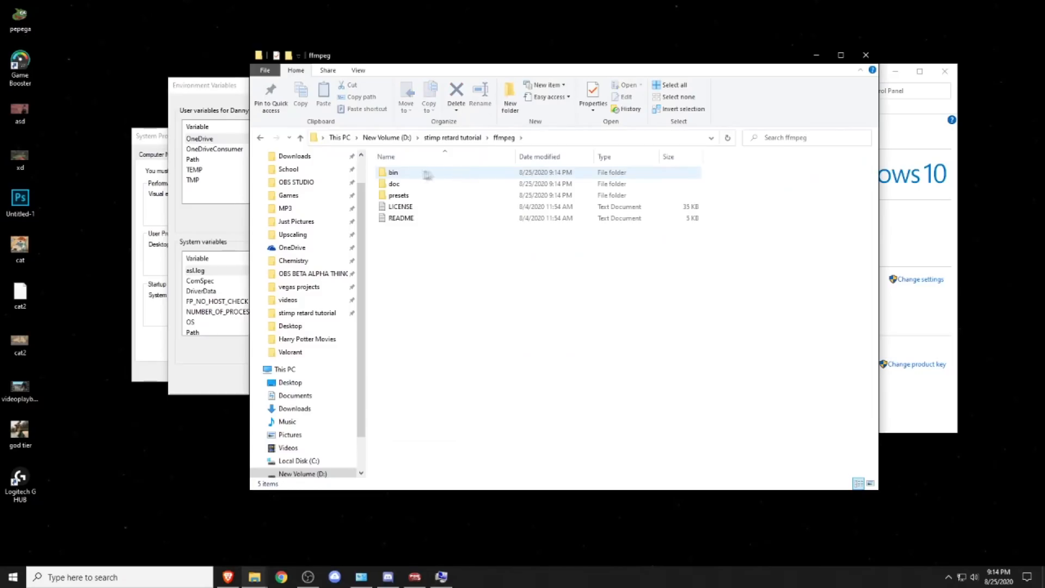
double_click(393, 172)
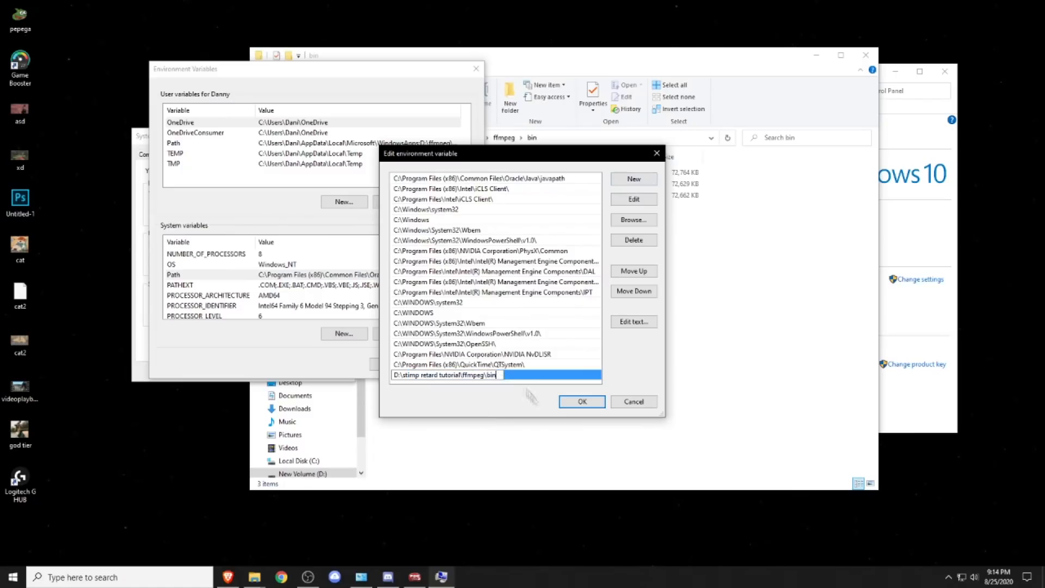
click(580, 402)
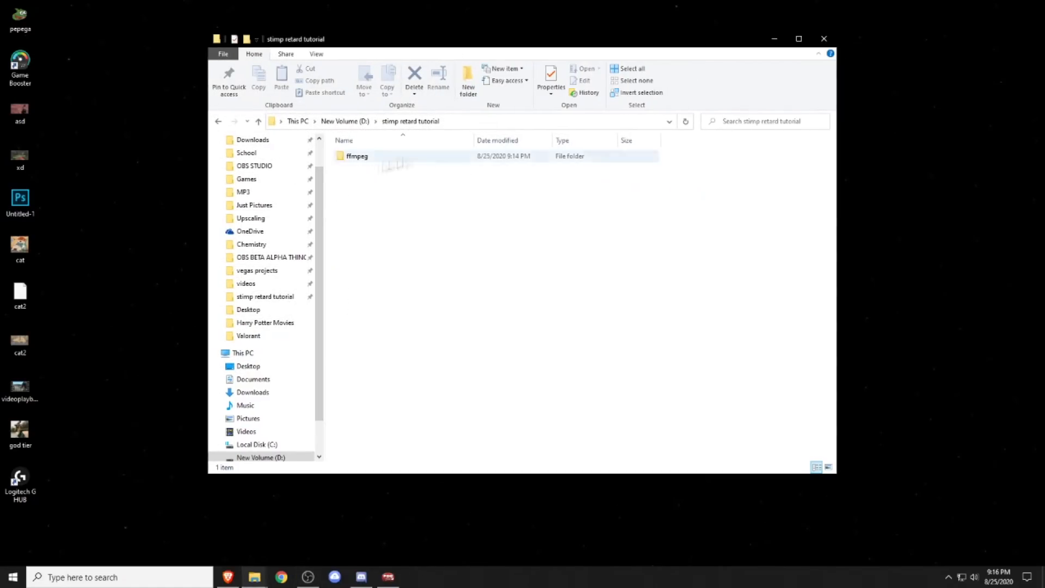
Create an Upscaling folder with a CONVERT text document and open it in Notepad.
click(469, 75)
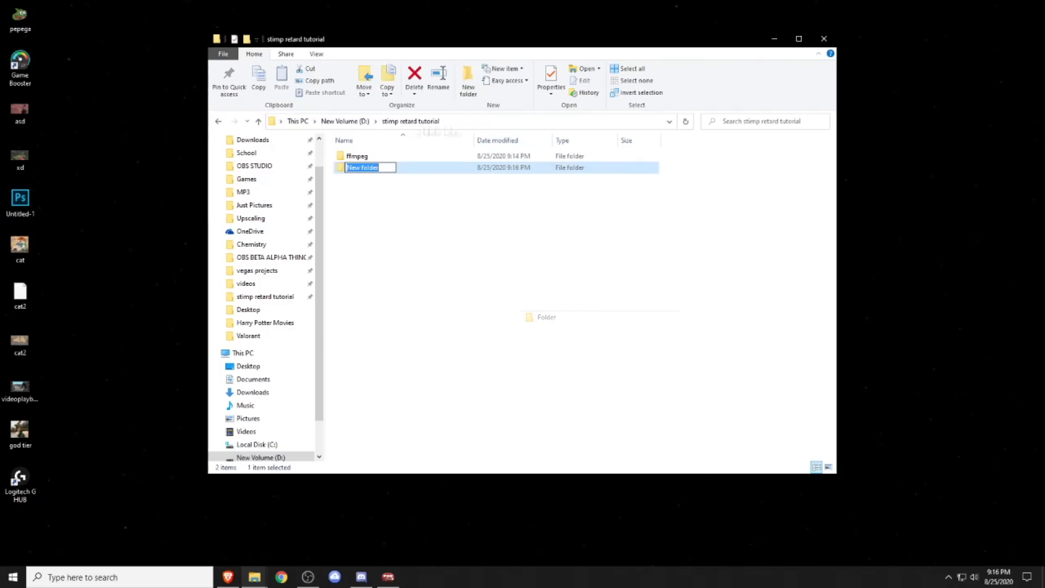
text(Upscaling)
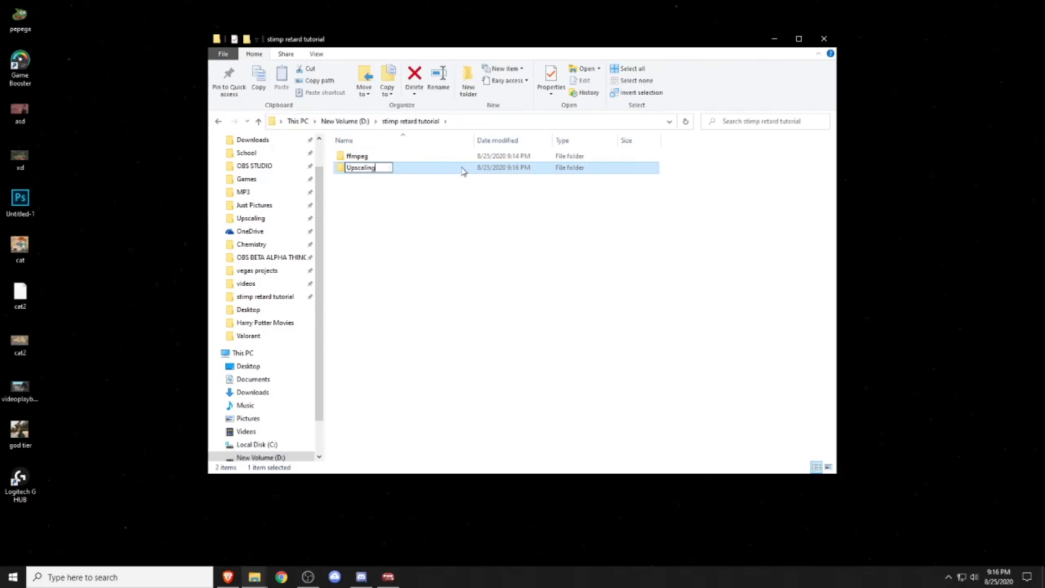
double_click(360, 168)
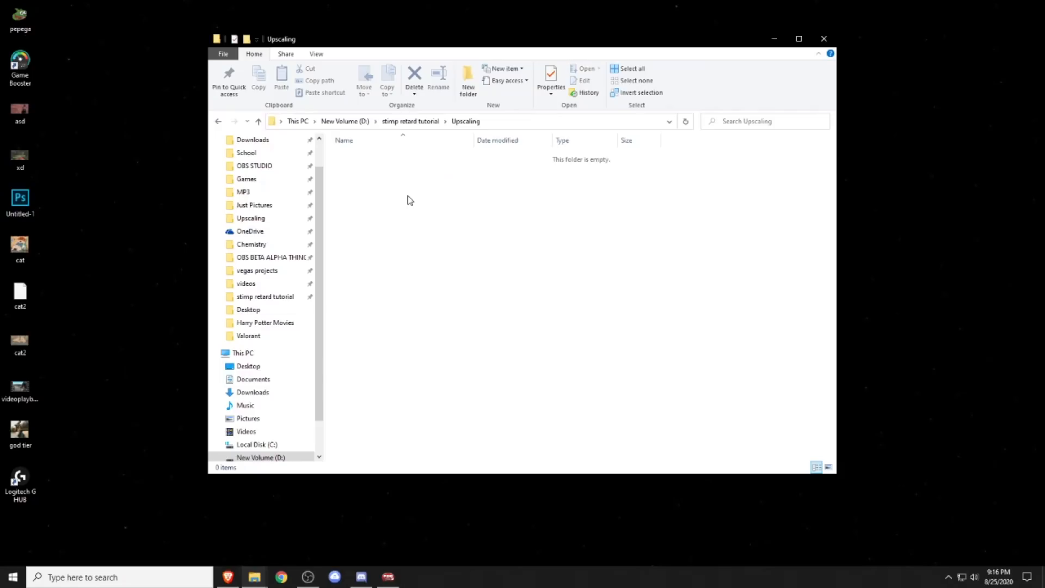
right_click(409, 201)
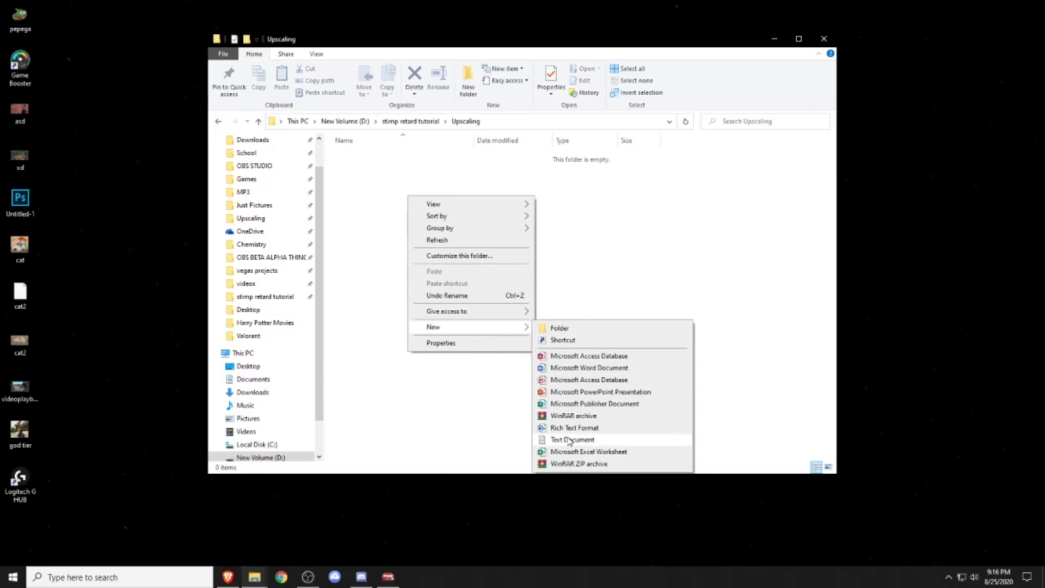
click(572, 439)
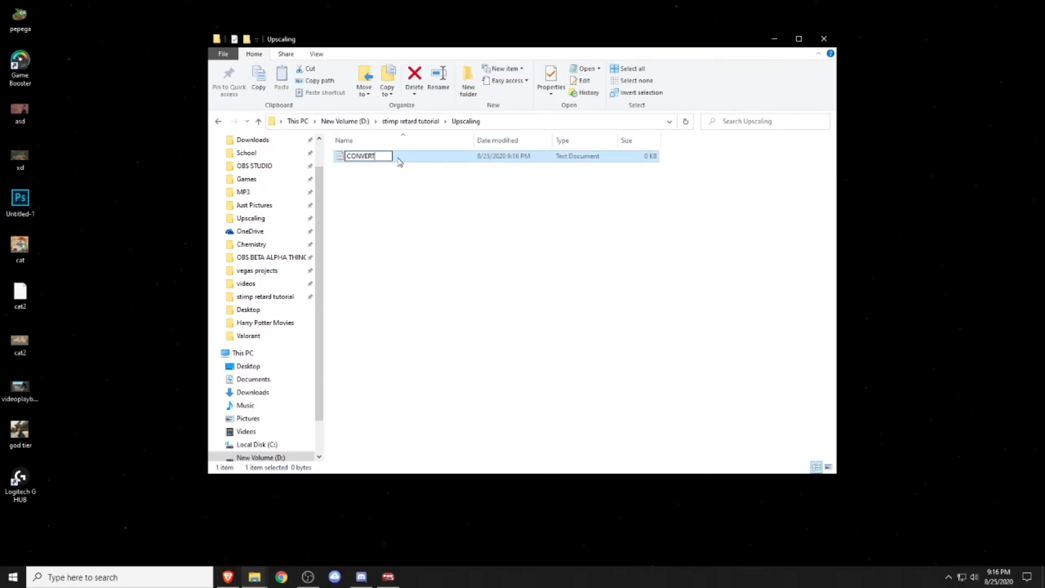
double_click(364, 155)
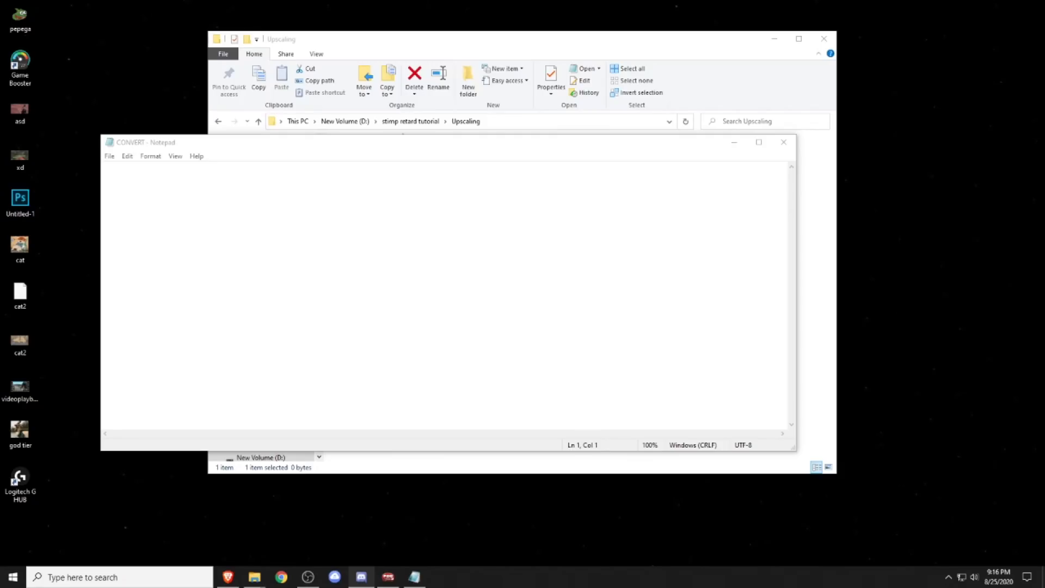
Write the ffmpeg 3840:2160 neighbor-scale h264_nvenc command with a cd to D:\stimp retard tutorial\Upscaling.
text(3840:2160:flags=neighbor -c:v h264_nvenc -profile high -preset slow -rc vbr_2pass -qmin 17 -qmax 22 -2pass 1 -c:a:0 copy -b:a 384k VIDEO.mp4)
text(cd [File Path)
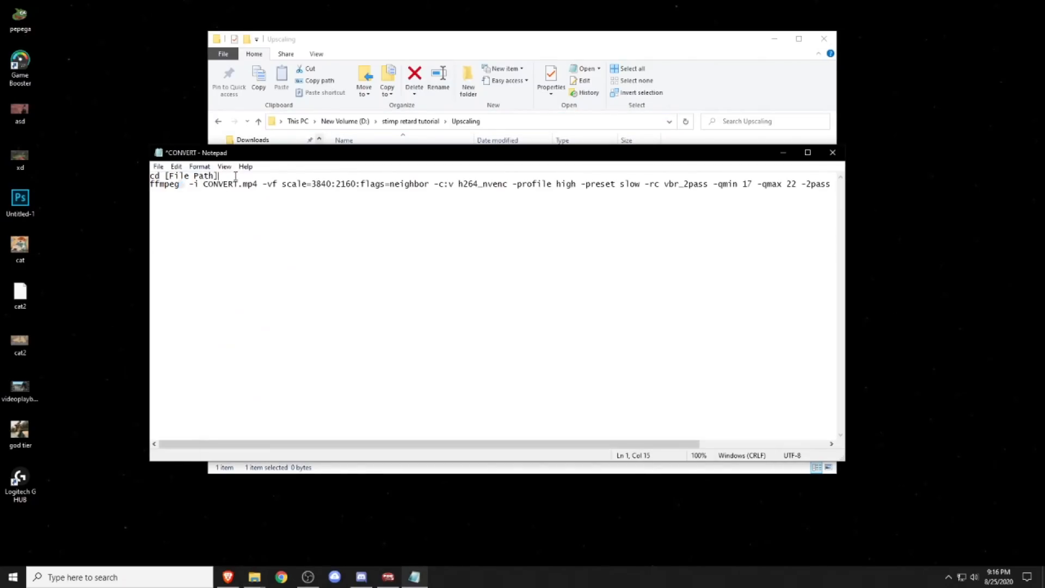
text(D:\stimp retard tutorial\Upscaling)
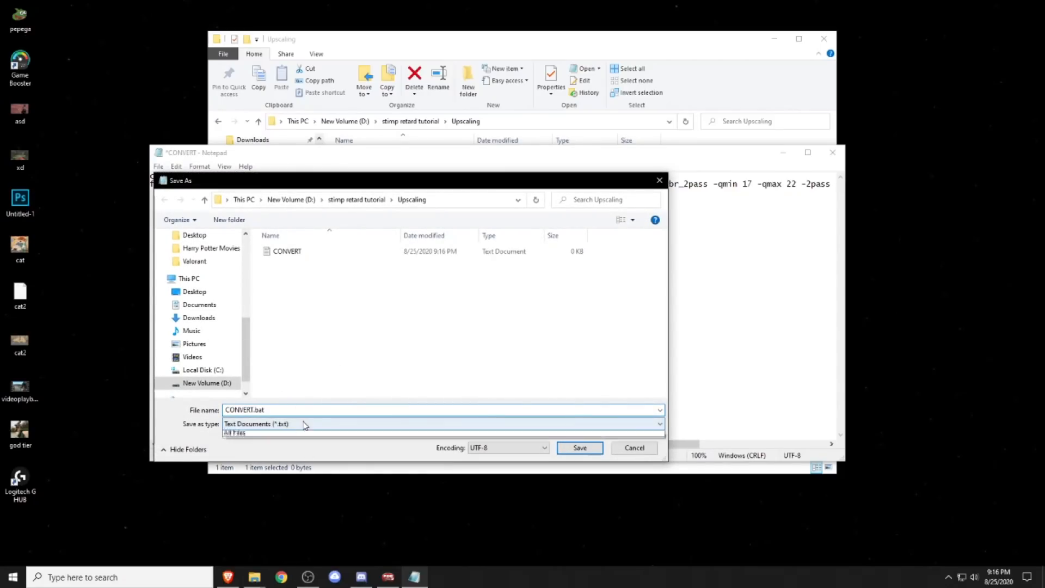
Save the script as CONVERT.bat with type All Files and close Notepad.
click(235, 432)
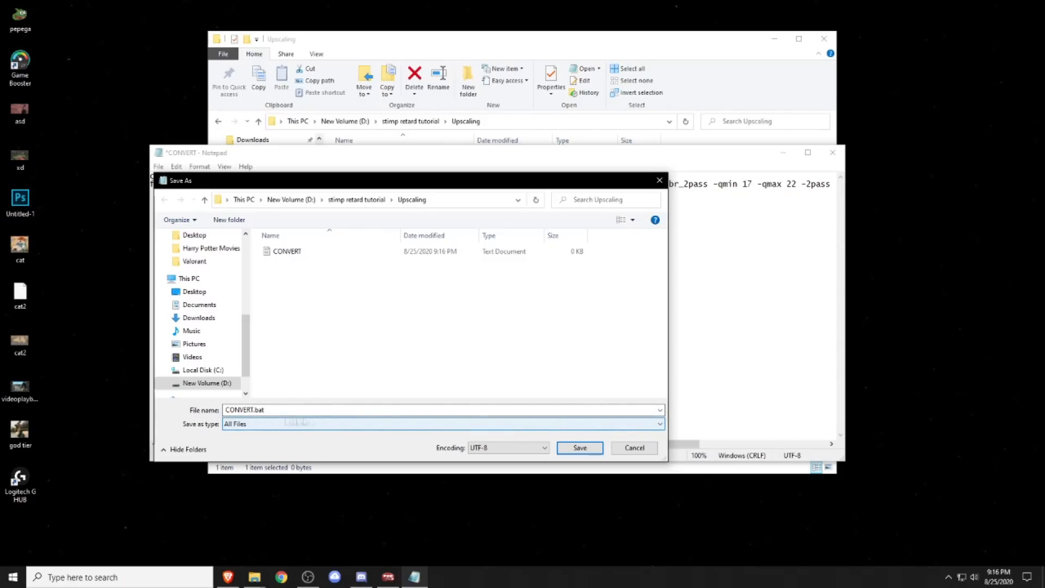
click(578, 448)
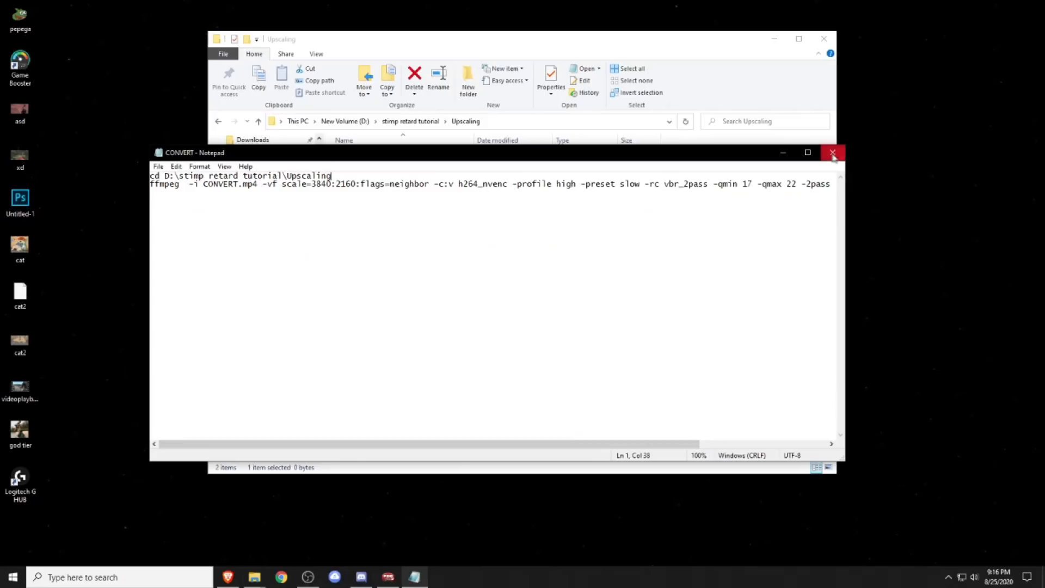
click(833, 153)
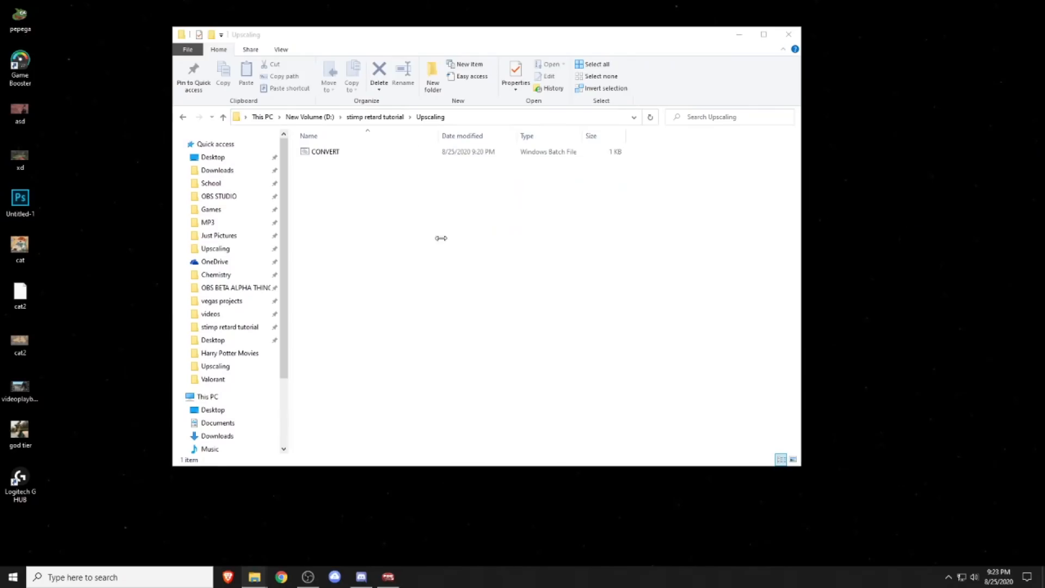
Rename the video to CONVERT and run CONVERT.bat, producing the 3840x2160 VIDEO.mp4.
right_click(331, 163)
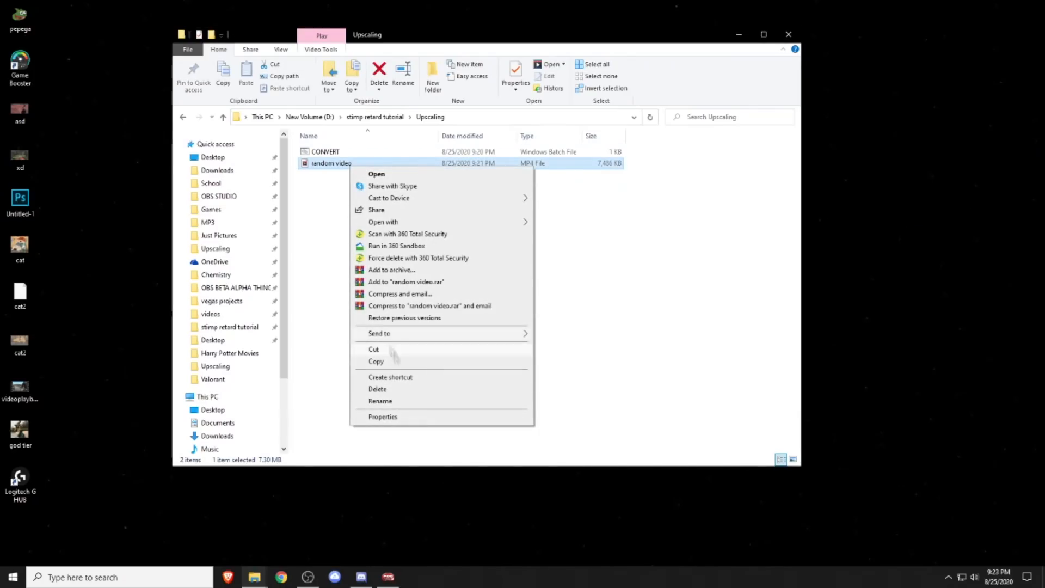
click(379, 401)
text(CONVERT)
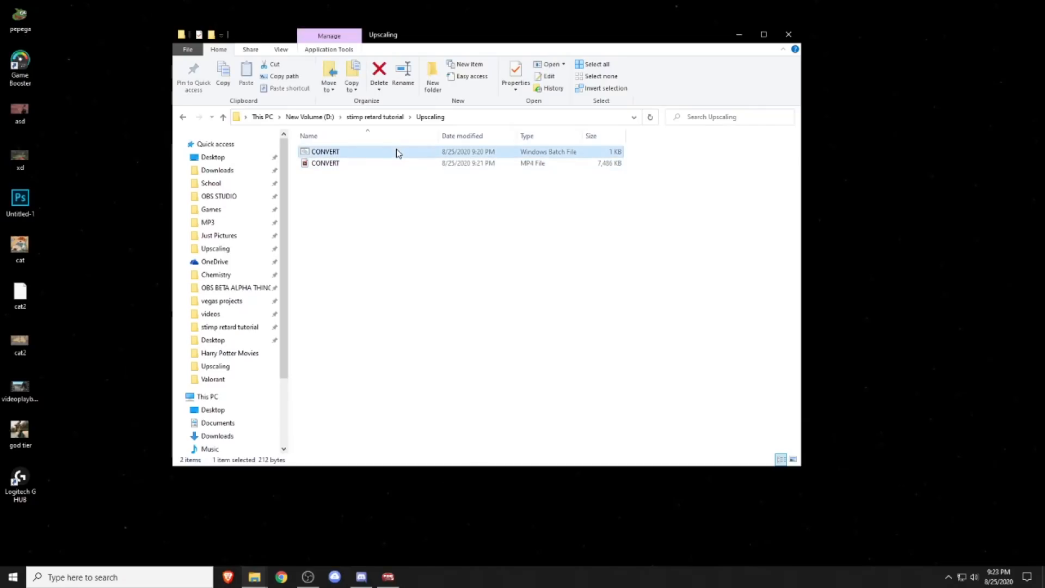
double_click(326, 152)
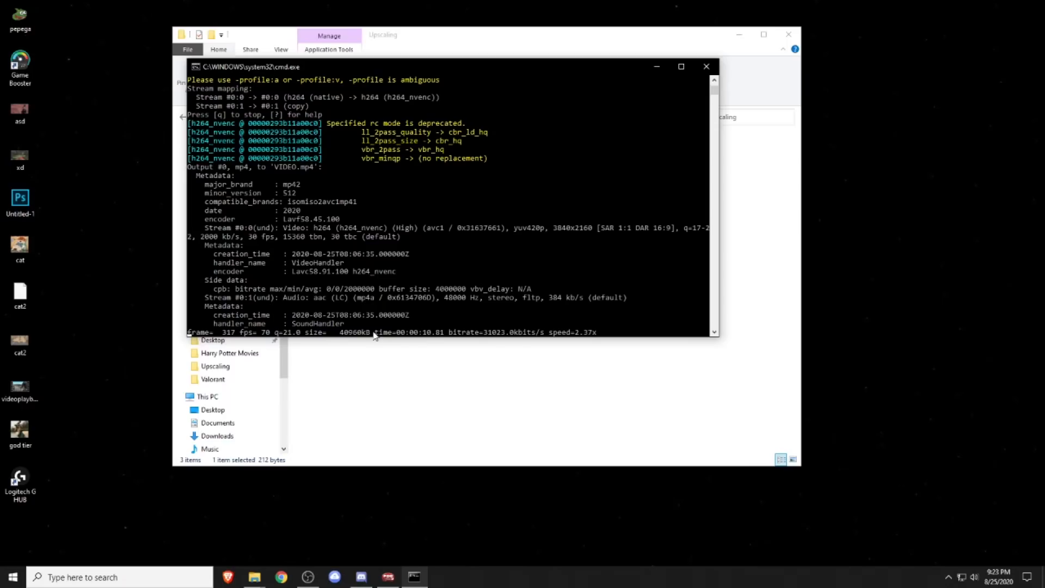
click(705, 66)
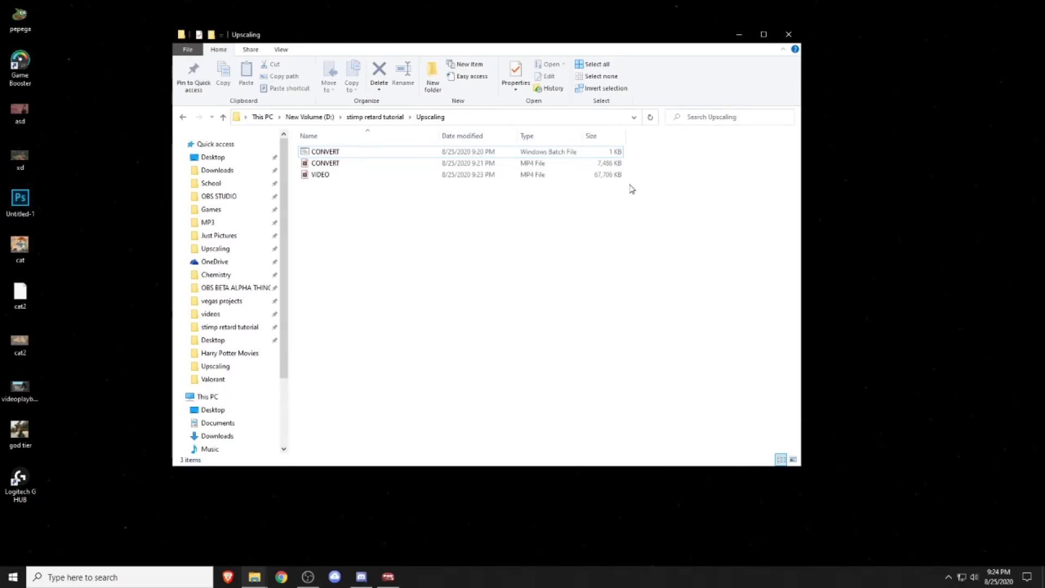
click(320, 174)
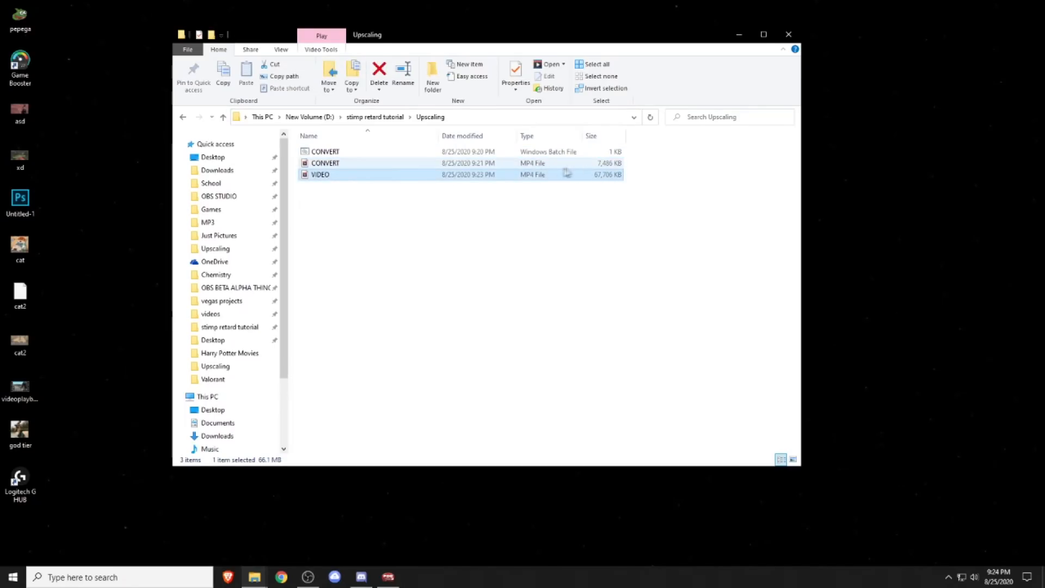
click(515, 73)
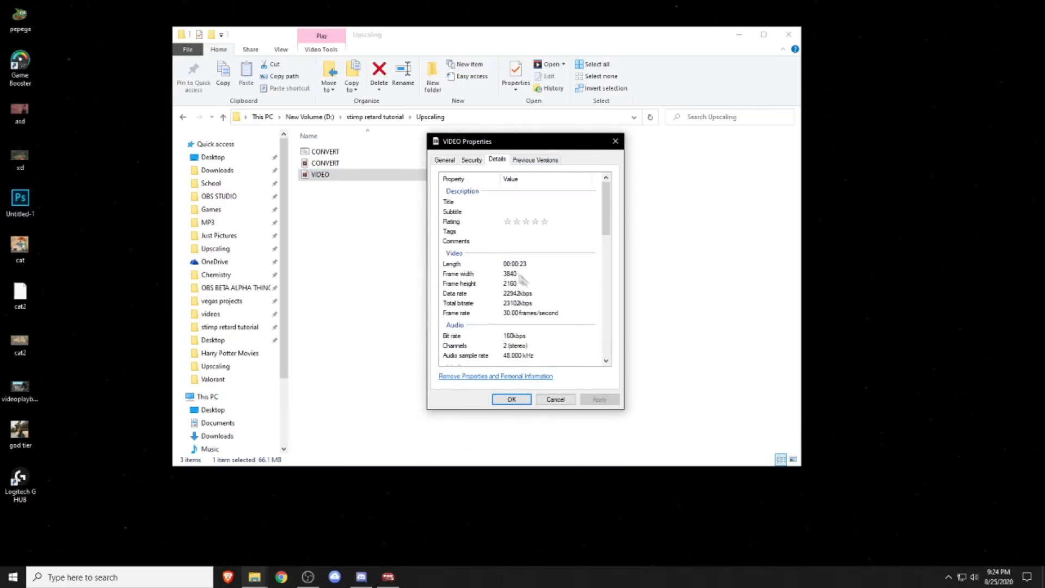
mouse_move(508, 277)
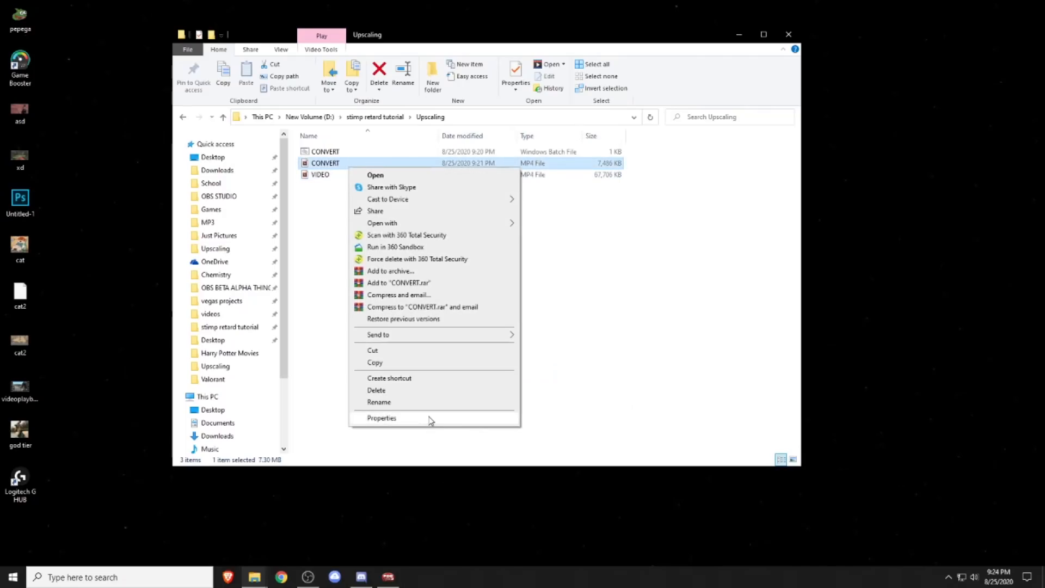
click(381, 418)
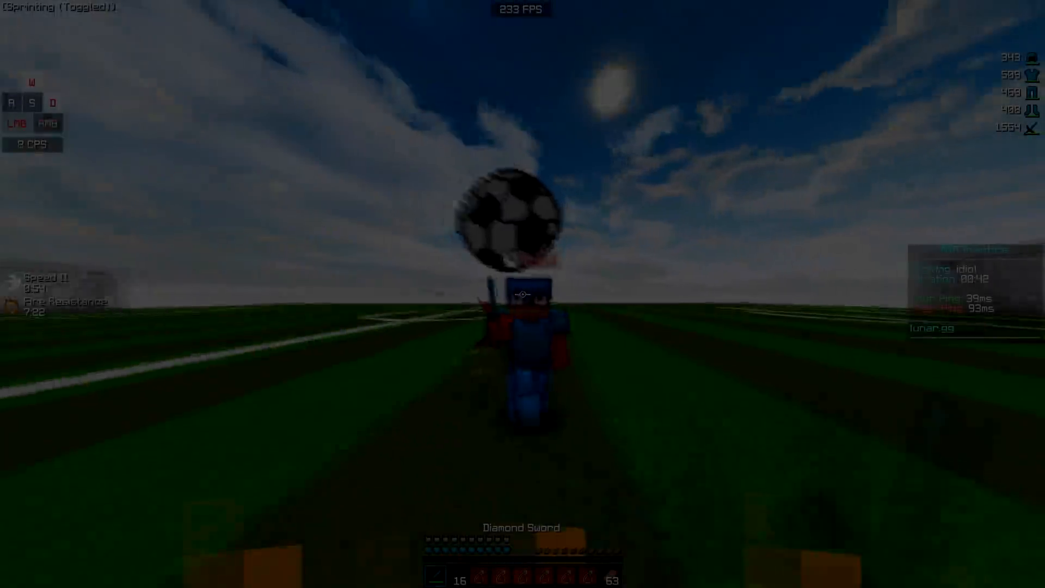
Sword-fight the player idiol on the soccer pitch for the outro footage.
click(522, 294)
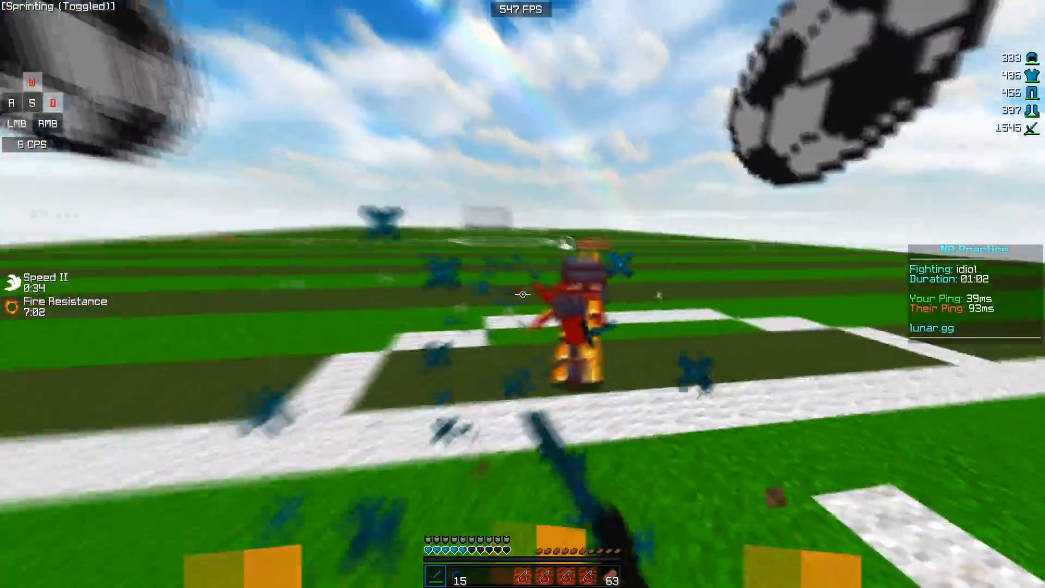
click(523, 294)
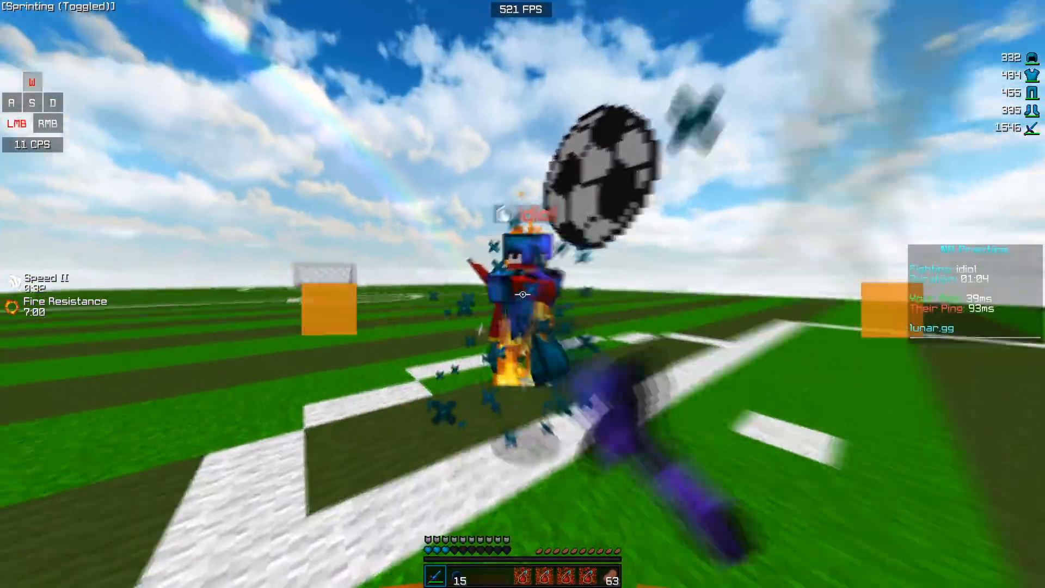